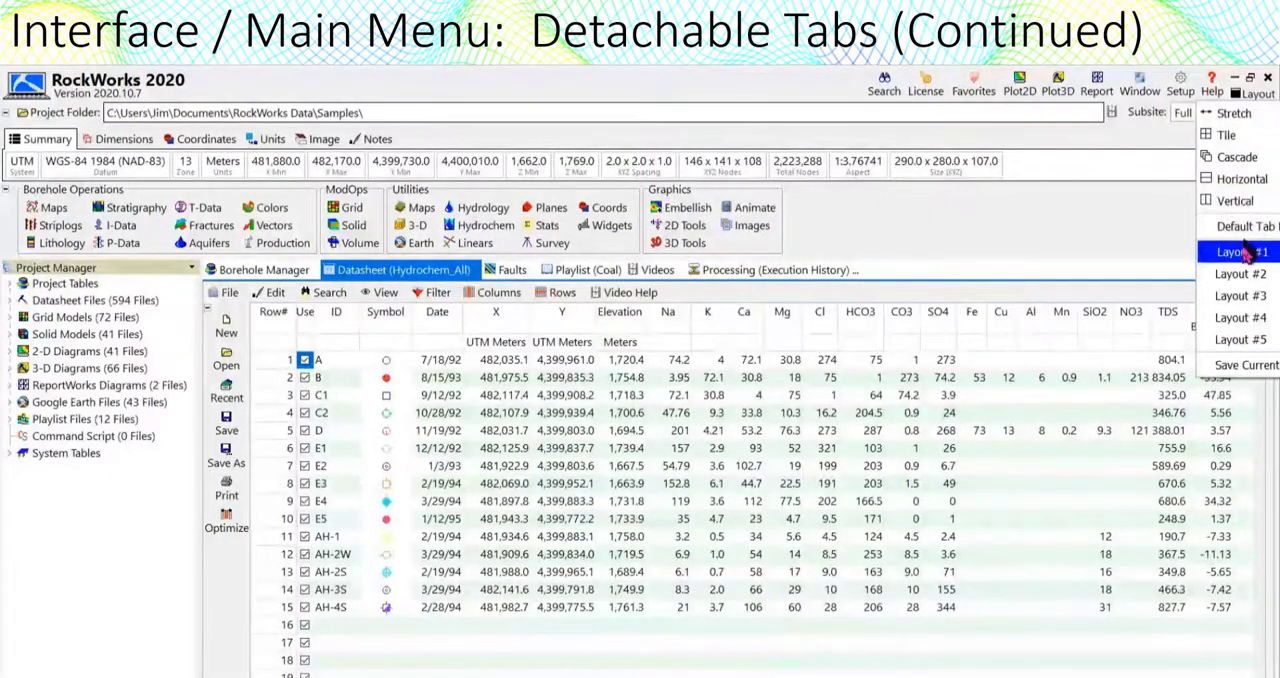
Step: Restore the saved Layout #1 window arrangement from the Layout menu
click(1240, 252)
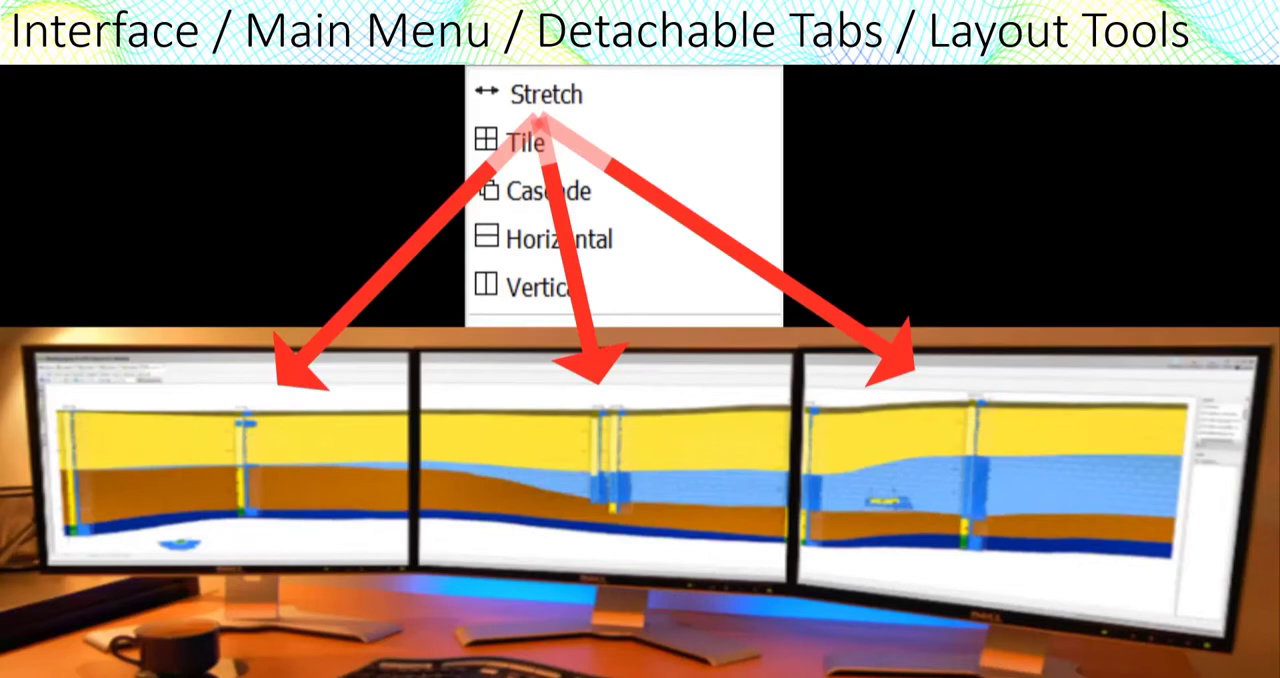
click(524, 144)
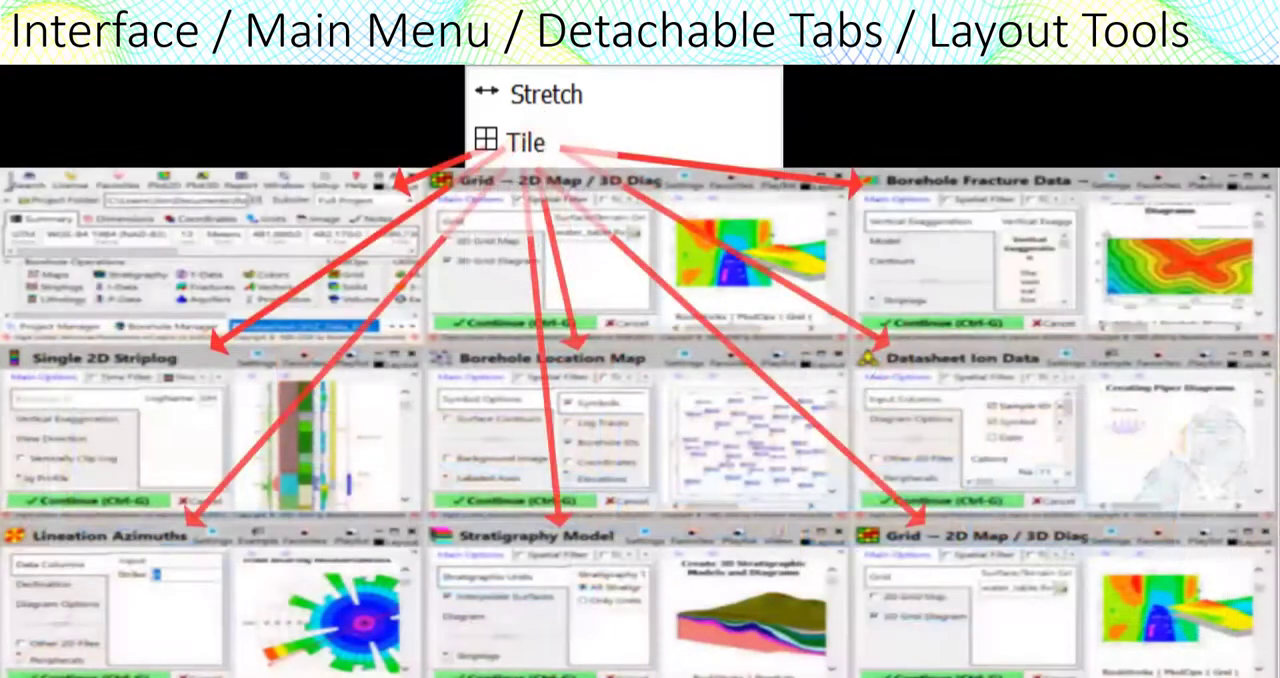
click(548, 190)
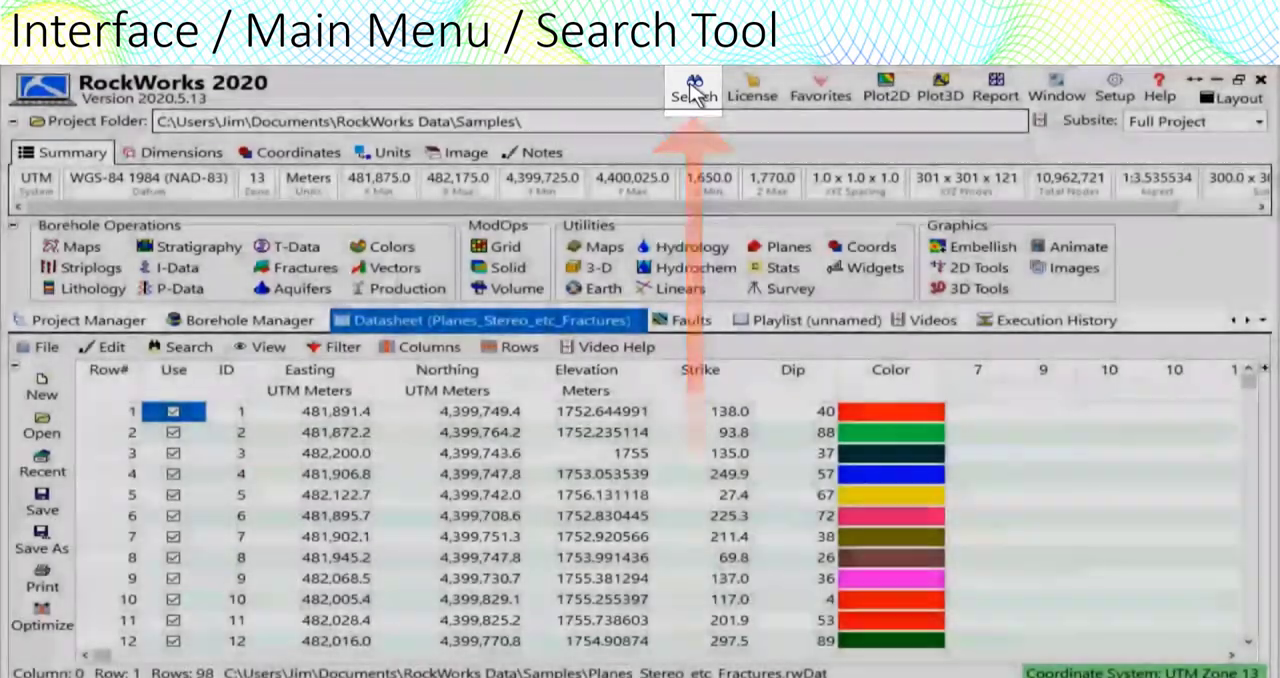
Step: Search the program list for the misspelled term 'conturz' with Soundex matching
click(692, 88)
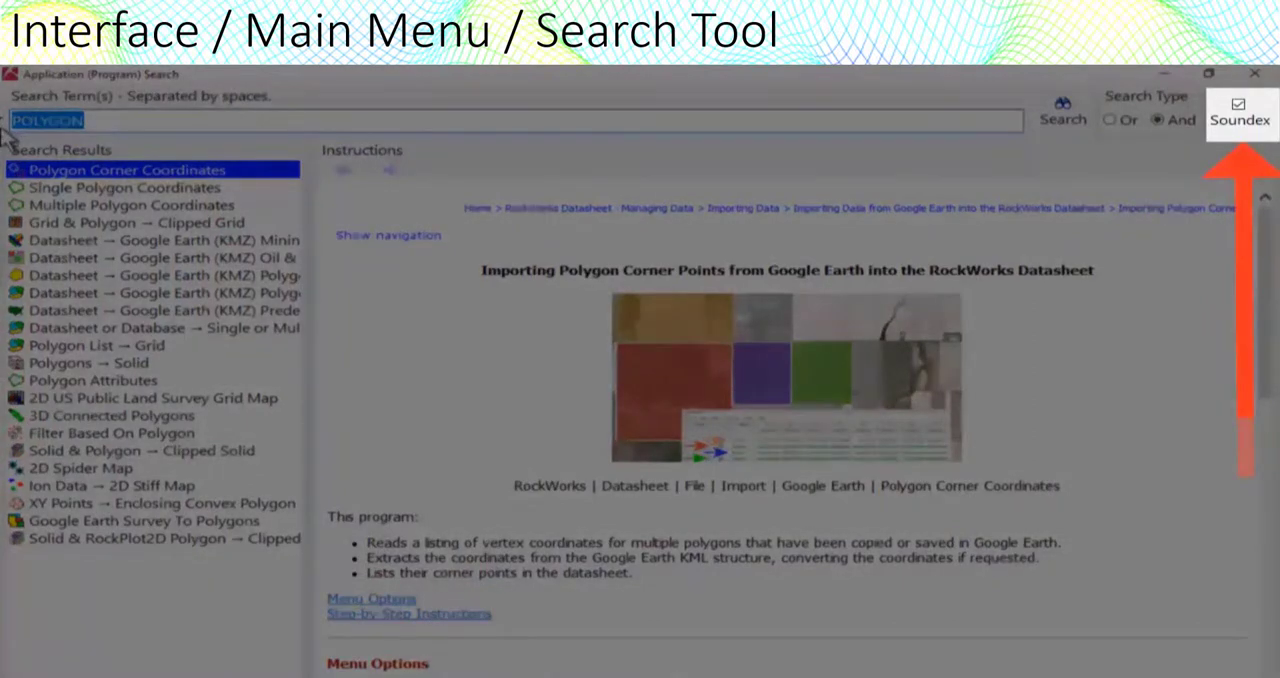
text(conturz)
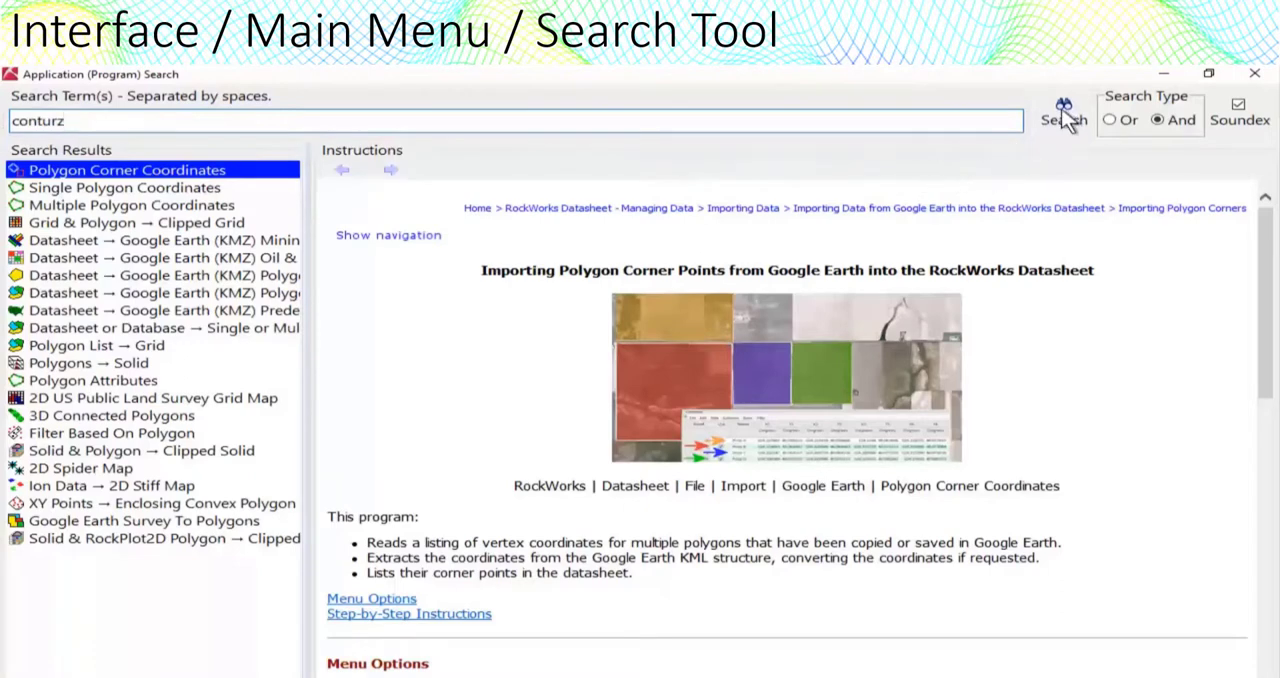
click(1062, 120)
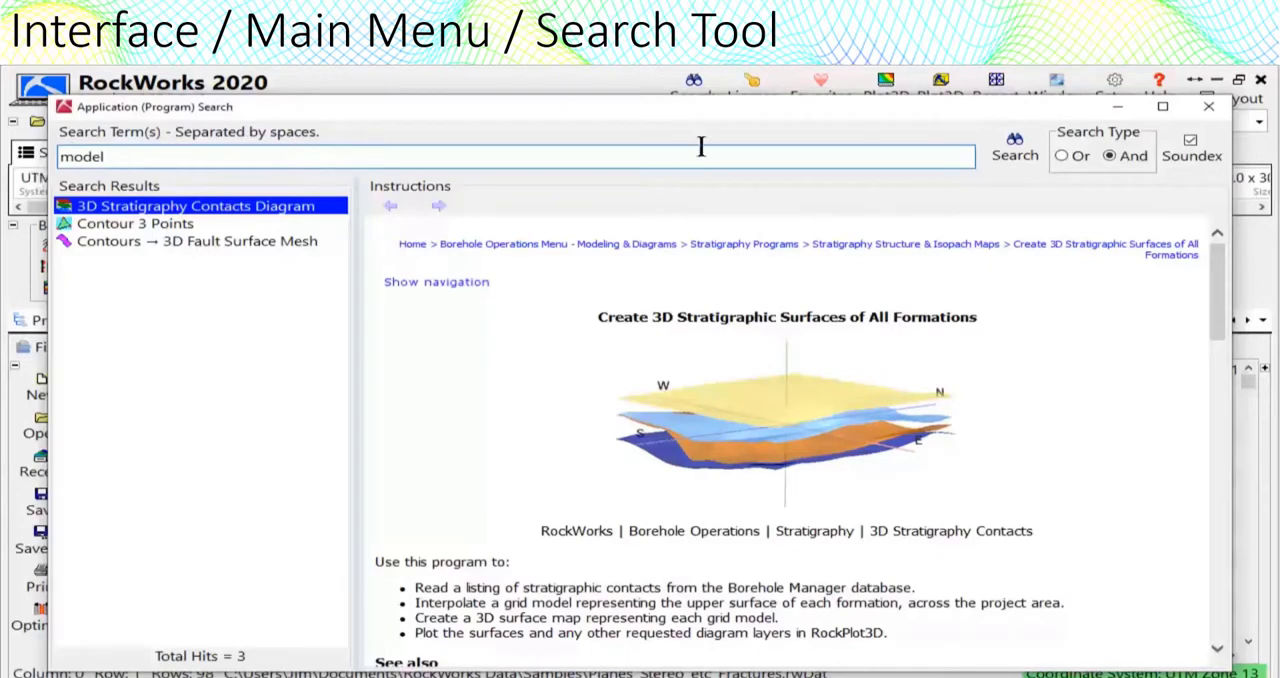
Step: Compare program search results for 'model' and 'lithology'
click(1014, 156)
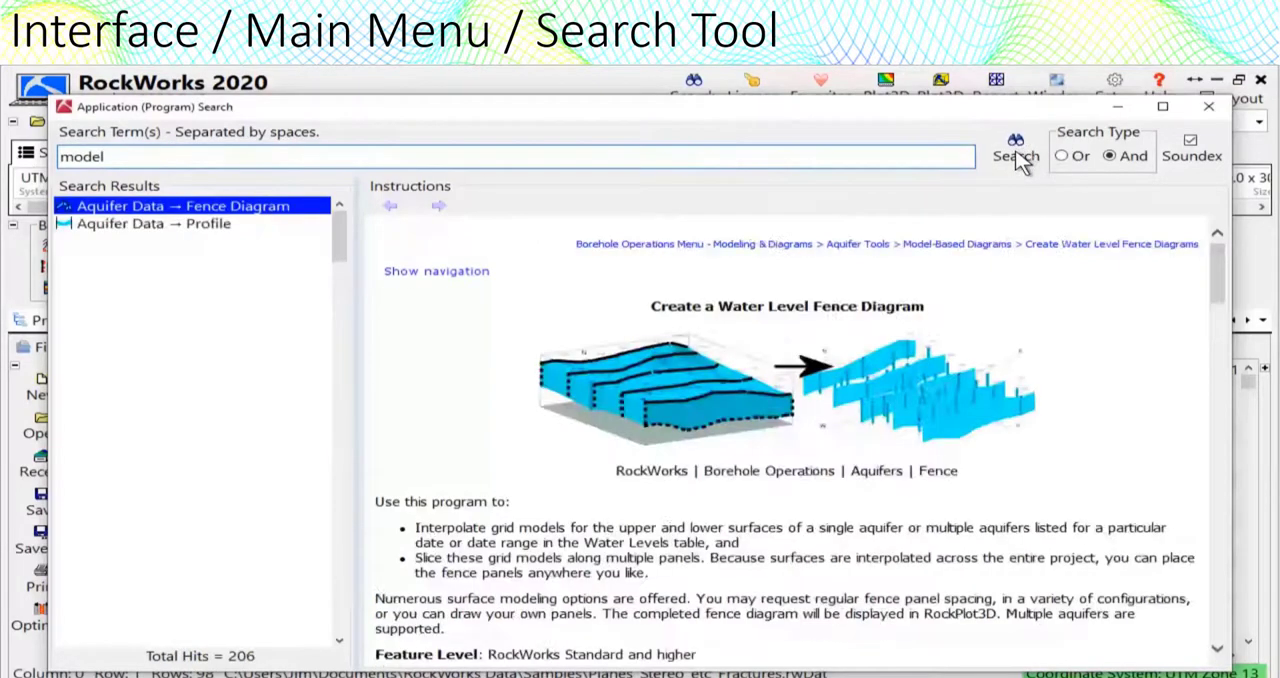
click(1014, 156)
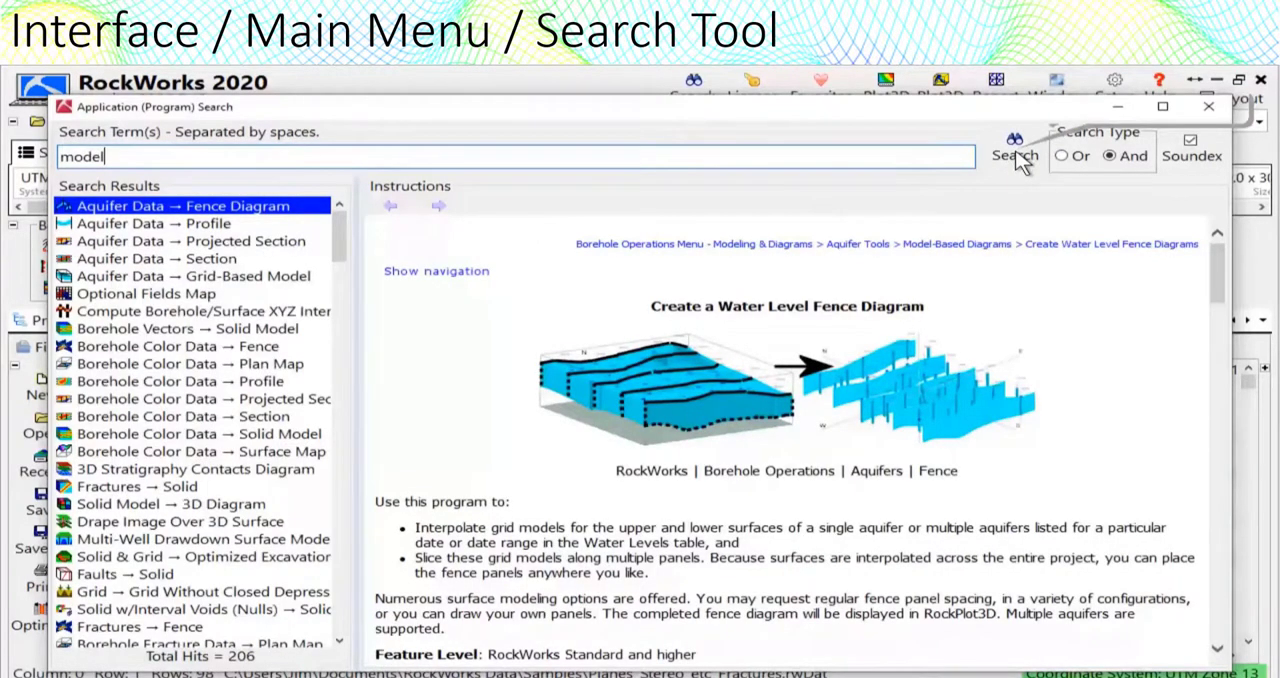
text(lithology)
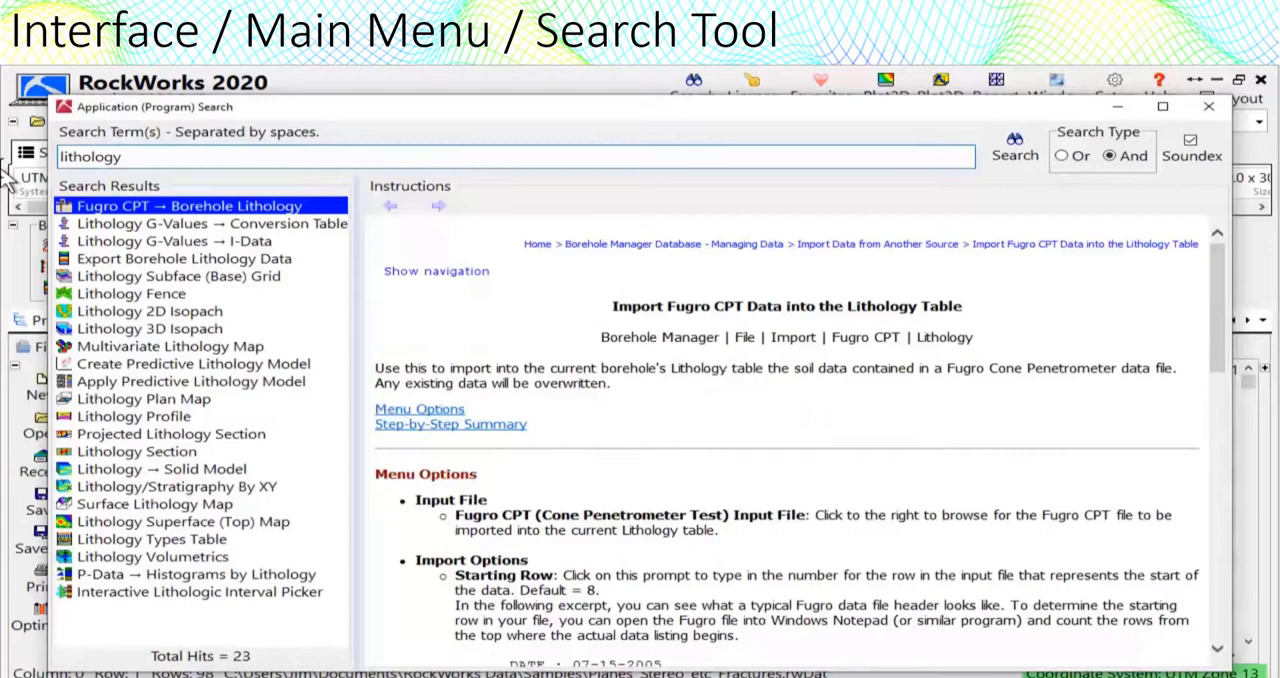
text(model)
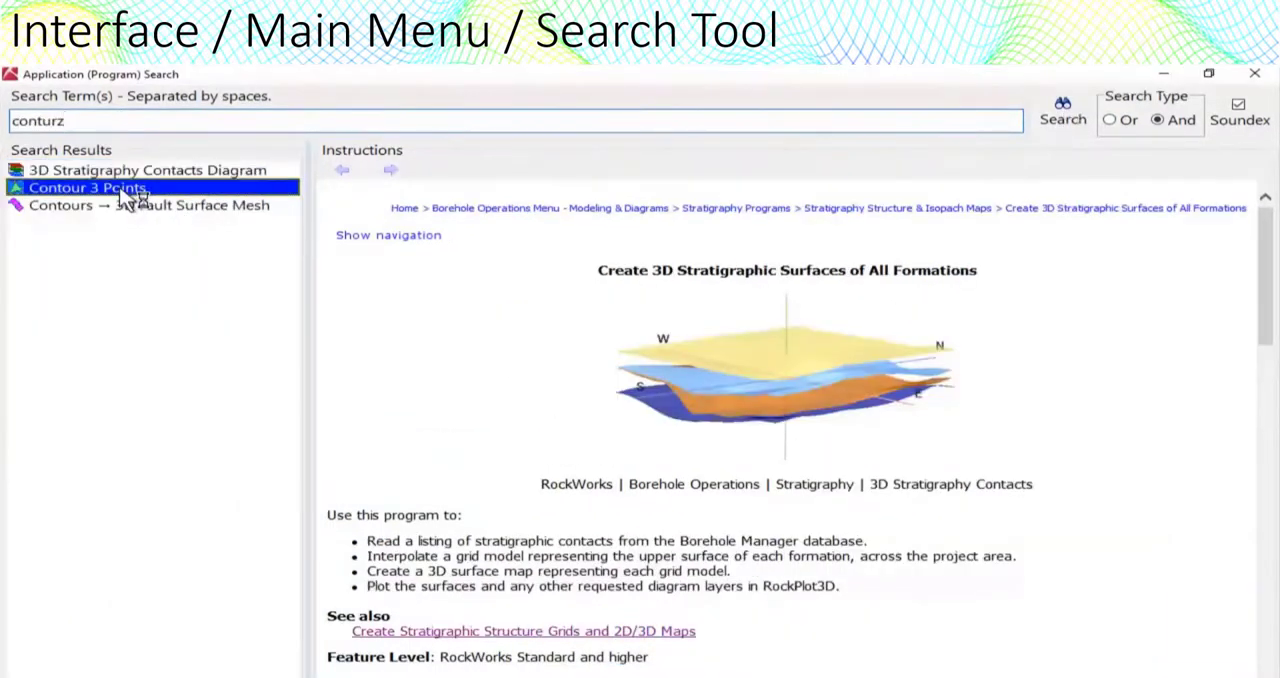
Step: View the Contour 3 Points instructions from the results, then close the Search window
click(88, 188)
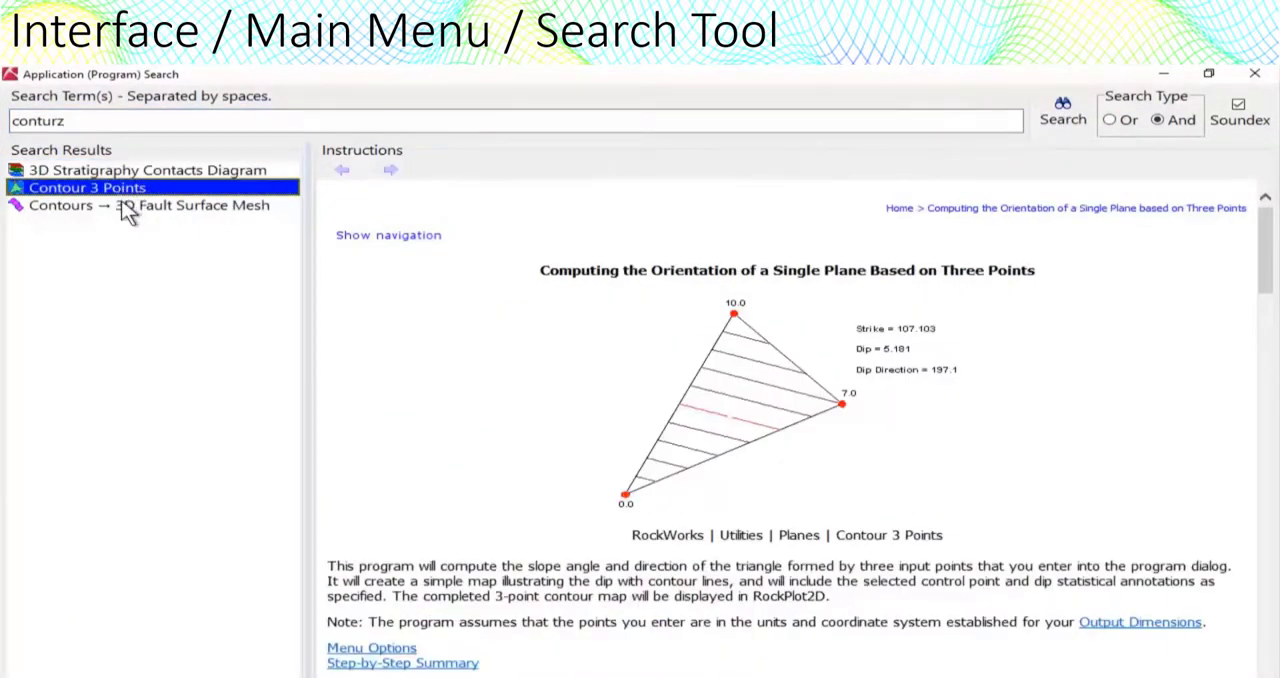
click(148, 204)
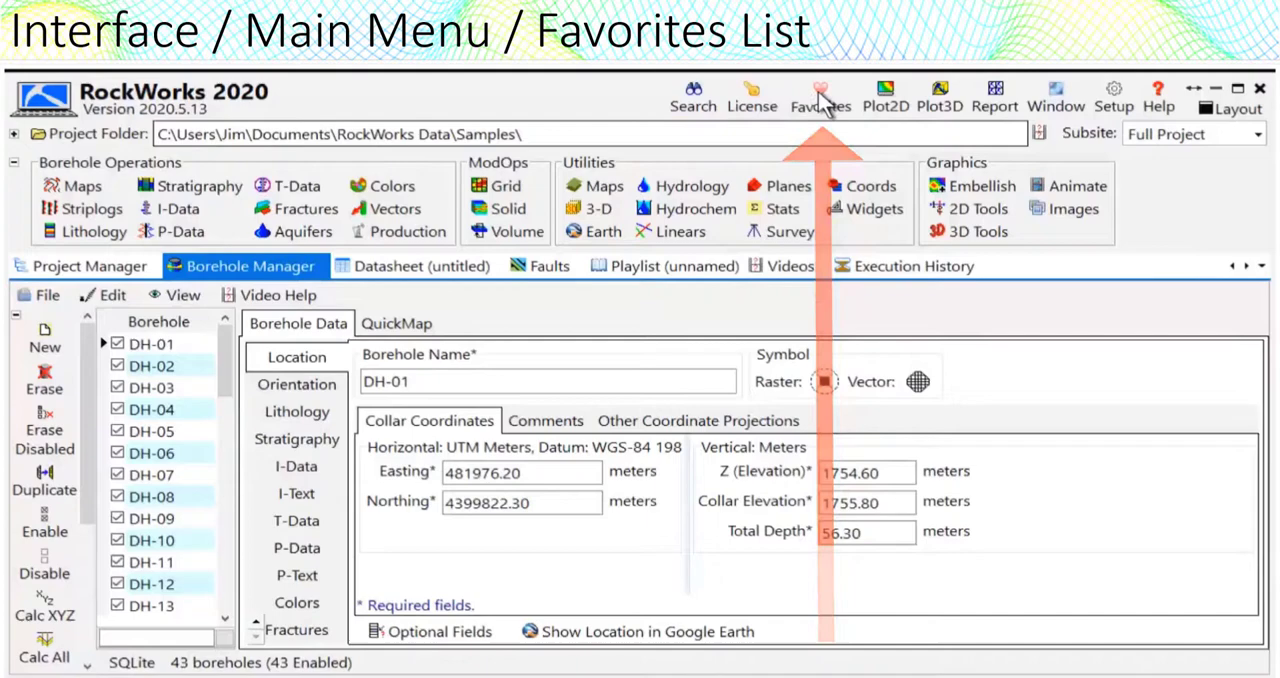
Step: Start the Aquifer Data → Grid-Based Model program from the Aquifers menu
click(820, 90)
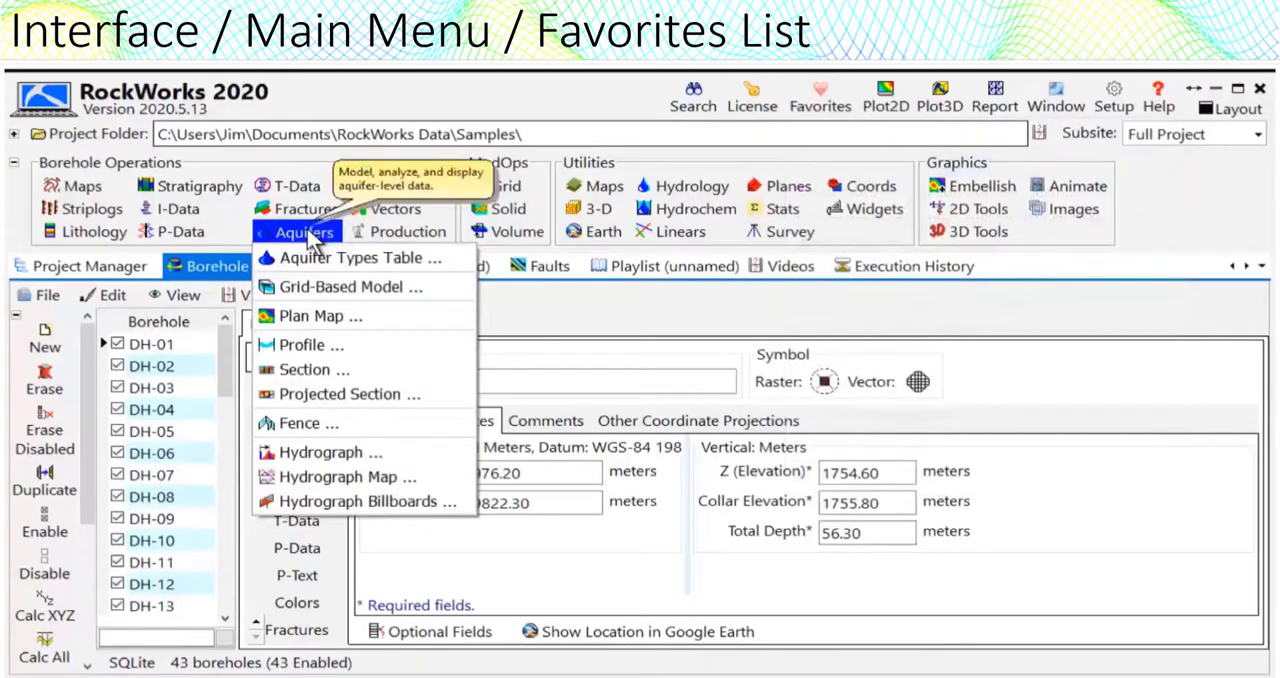
mouse_move(322, 288)
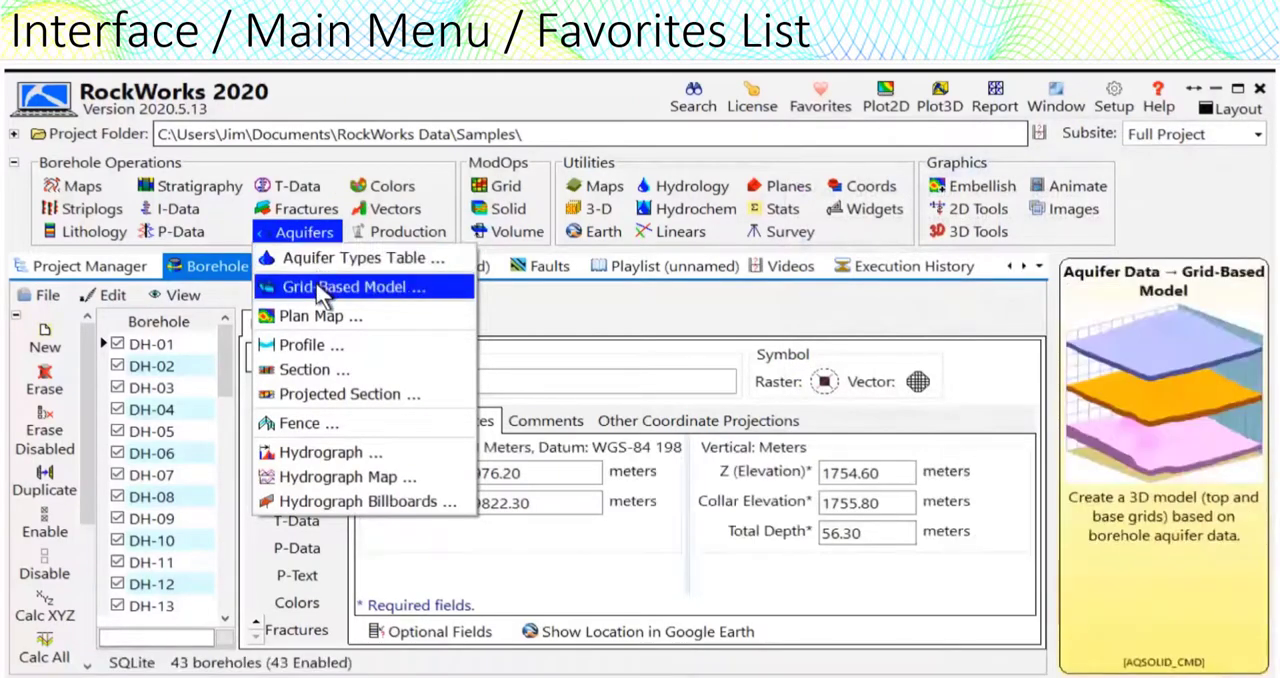
click(348, 288)
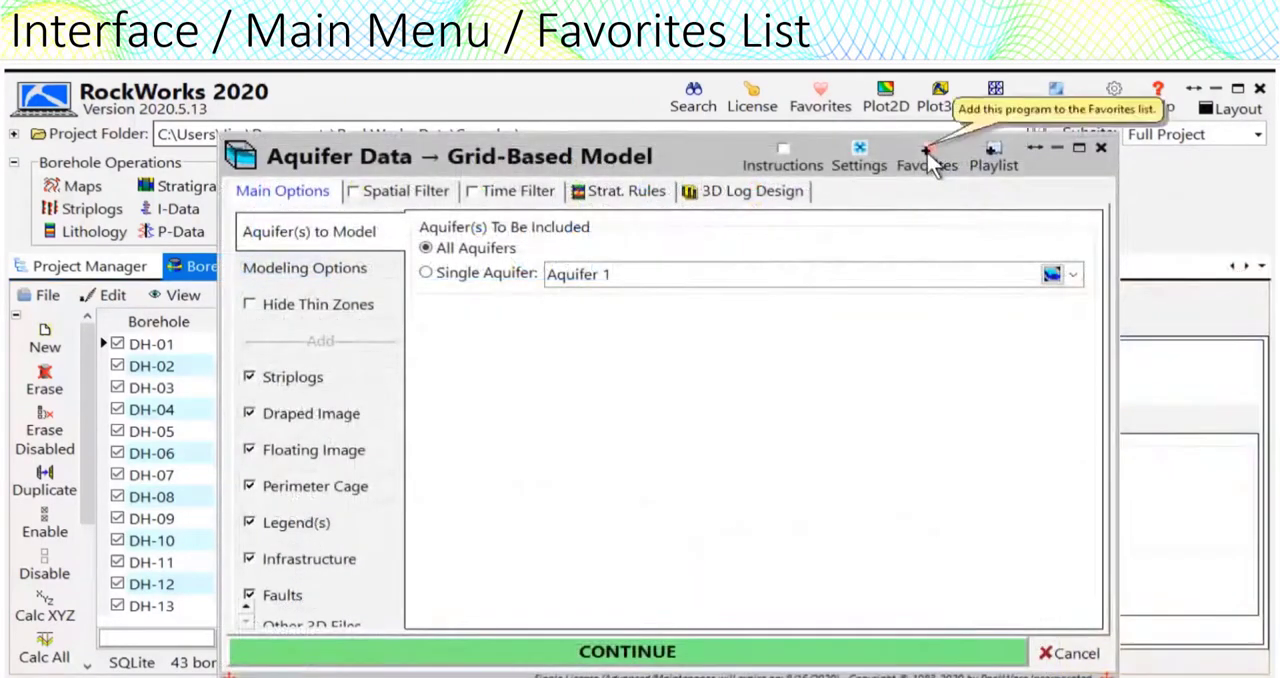
mouse_move(1090, 196)
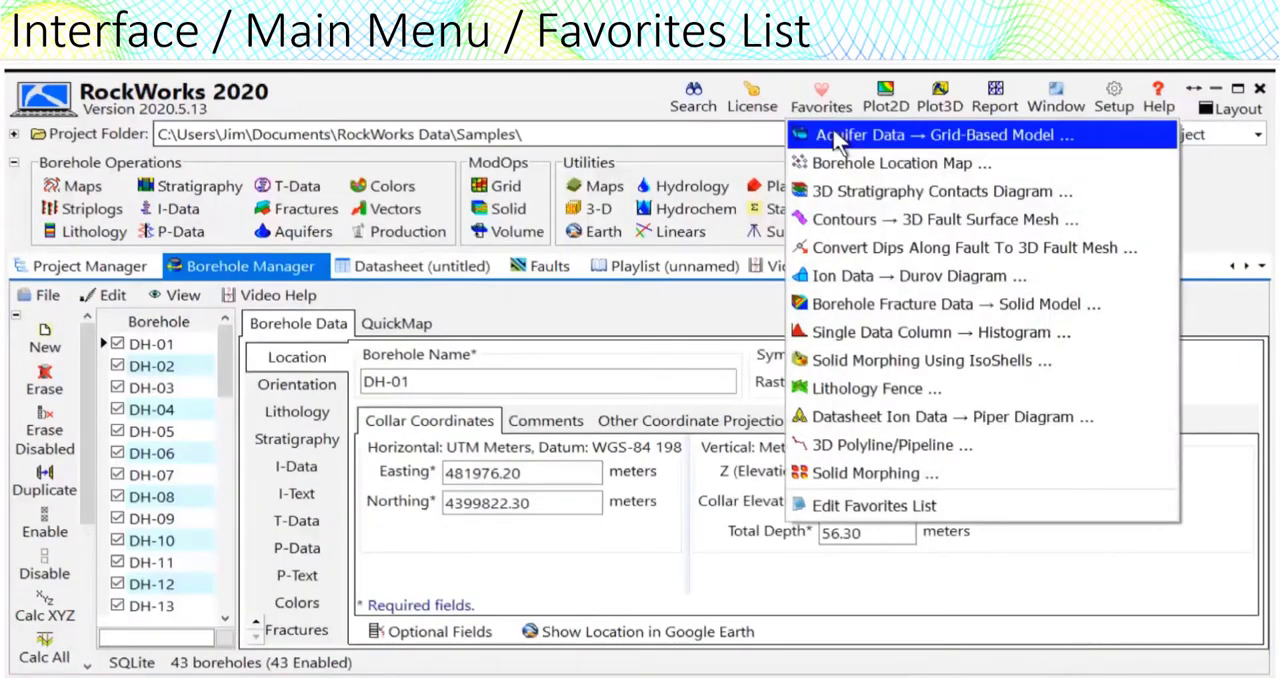
Step: Edit the favorites list and clear the AQSOLID aquifer model entry
click(872, 504)
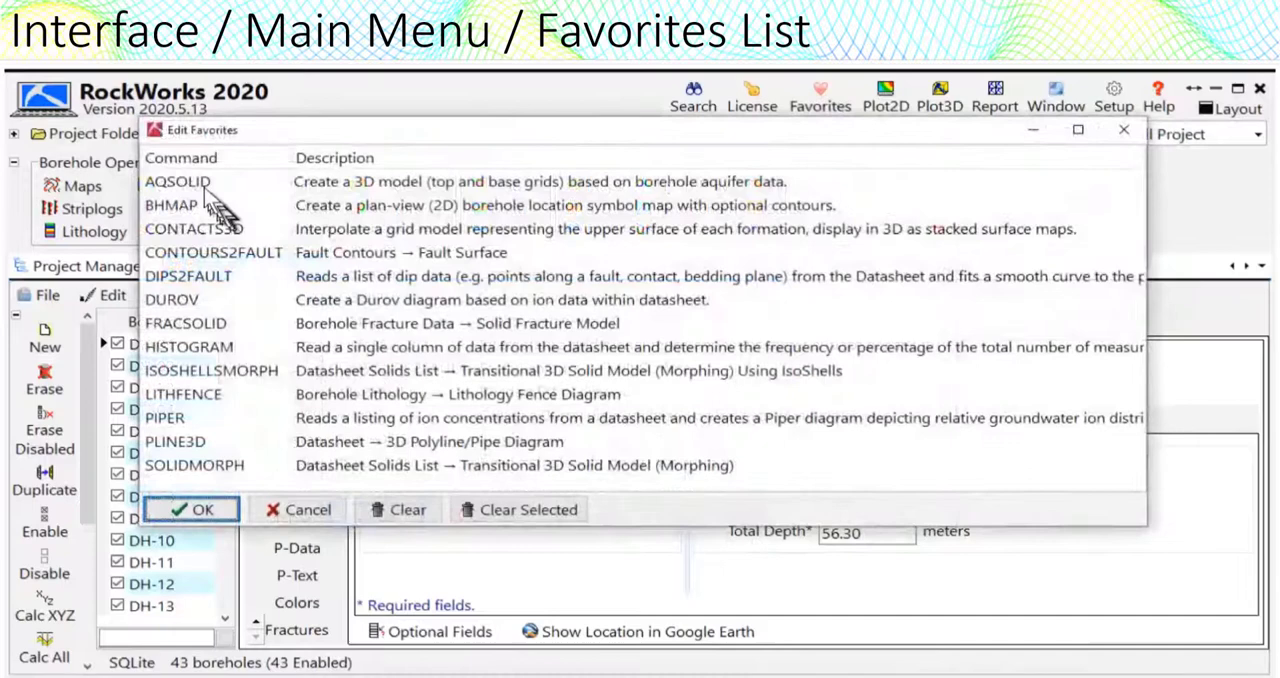
click(178, 180)
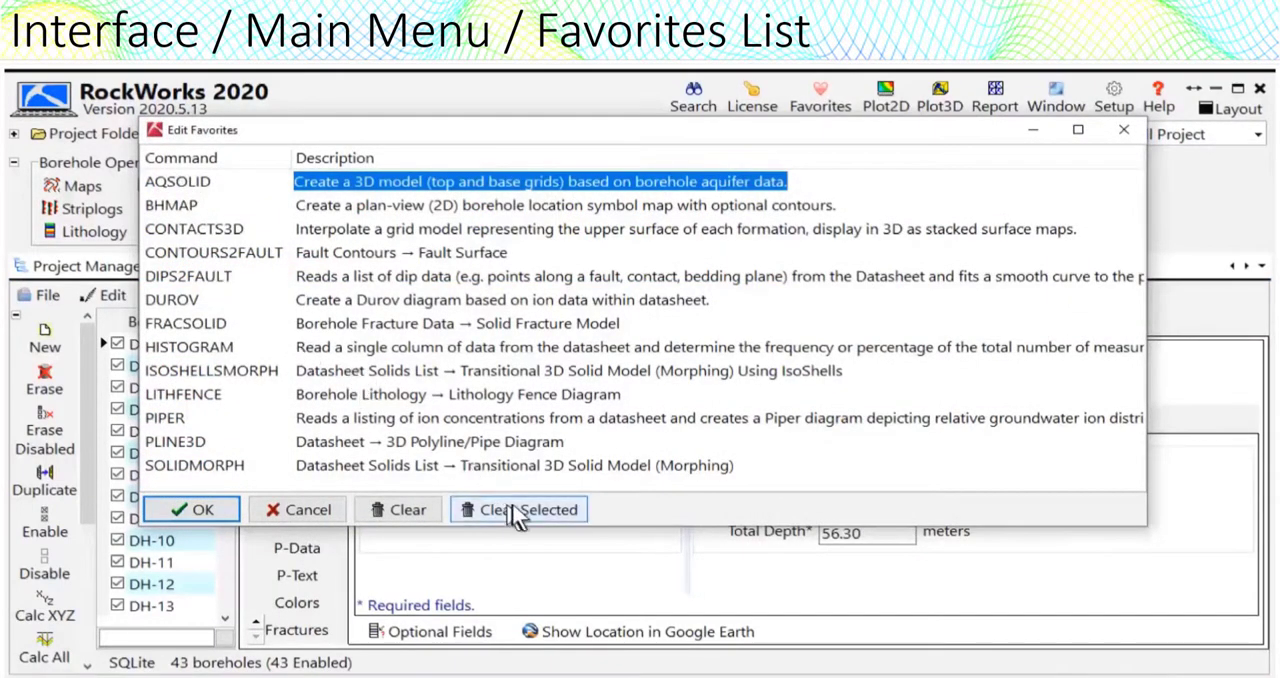
click(518, 508)
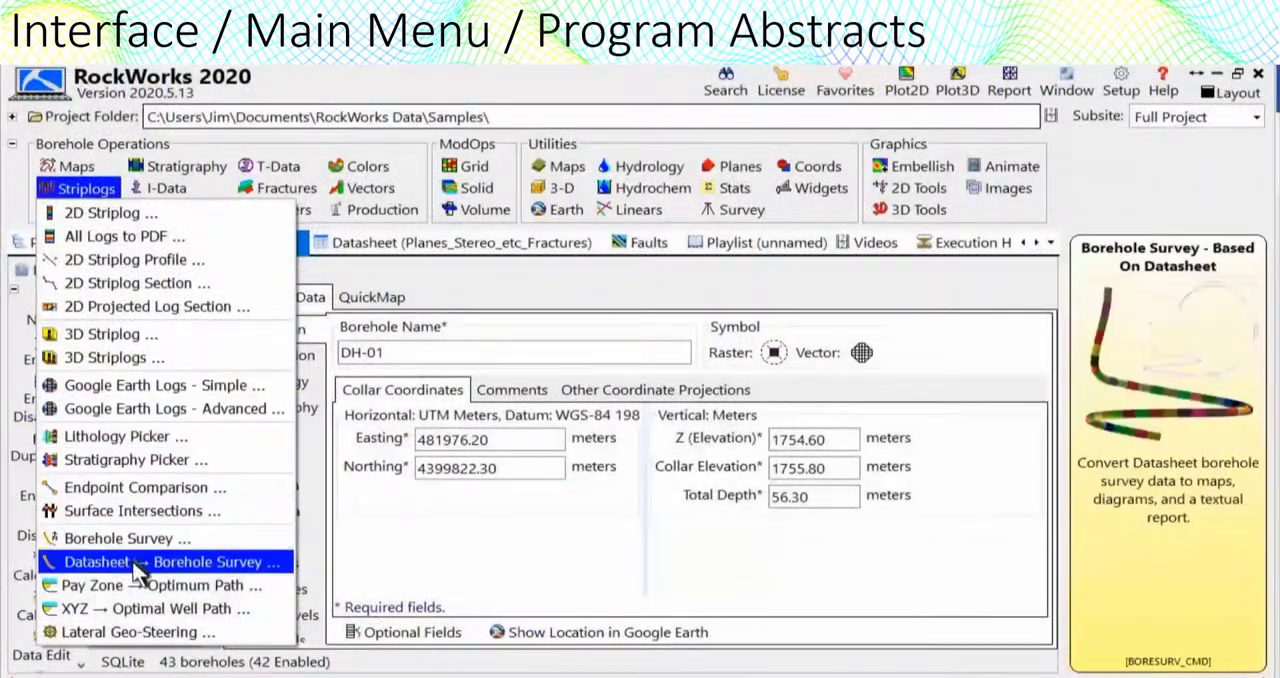
Step: Browse the Lithology, Stratigraphy, I-Data and P-Data program menus and their abstracts
click(90, 210)
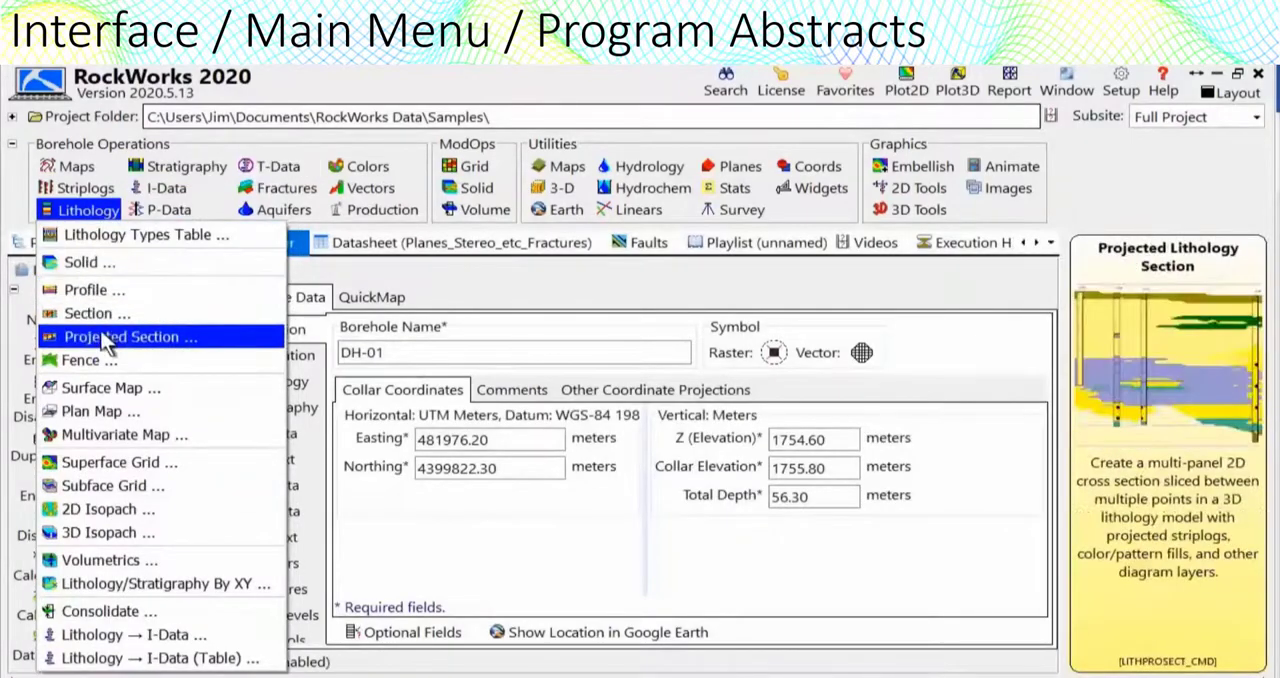
mouse_move(100, 560)
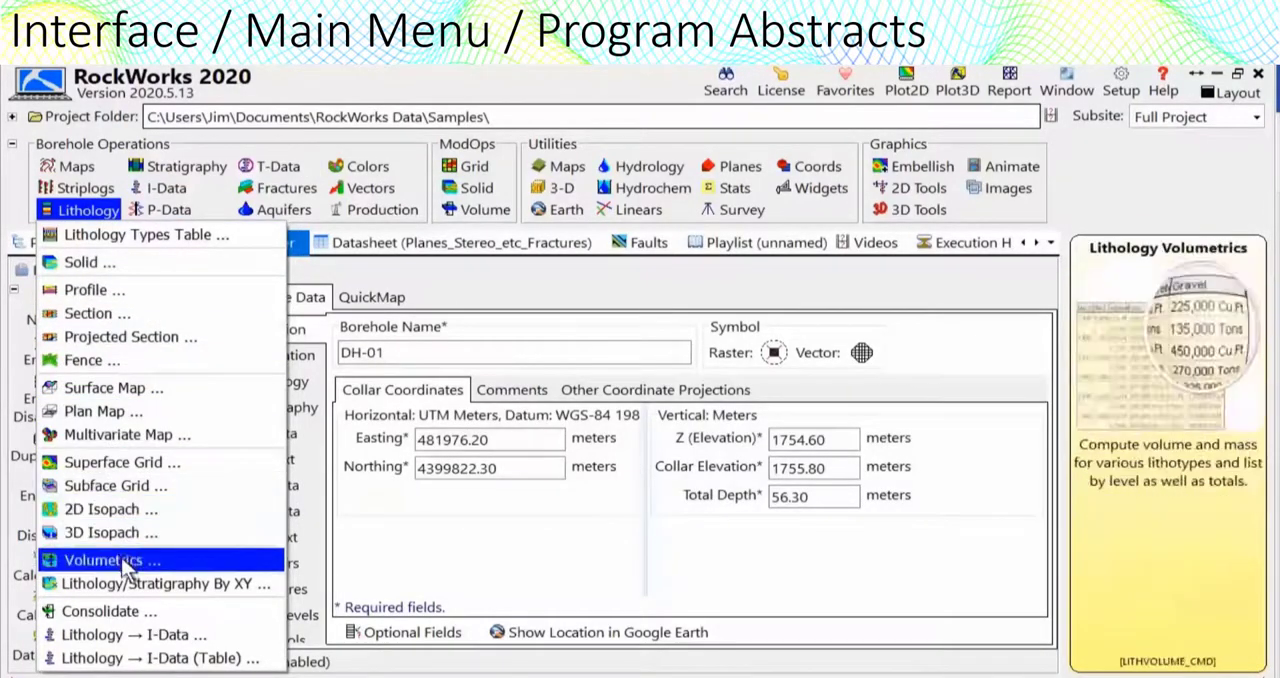
click(186, 166)
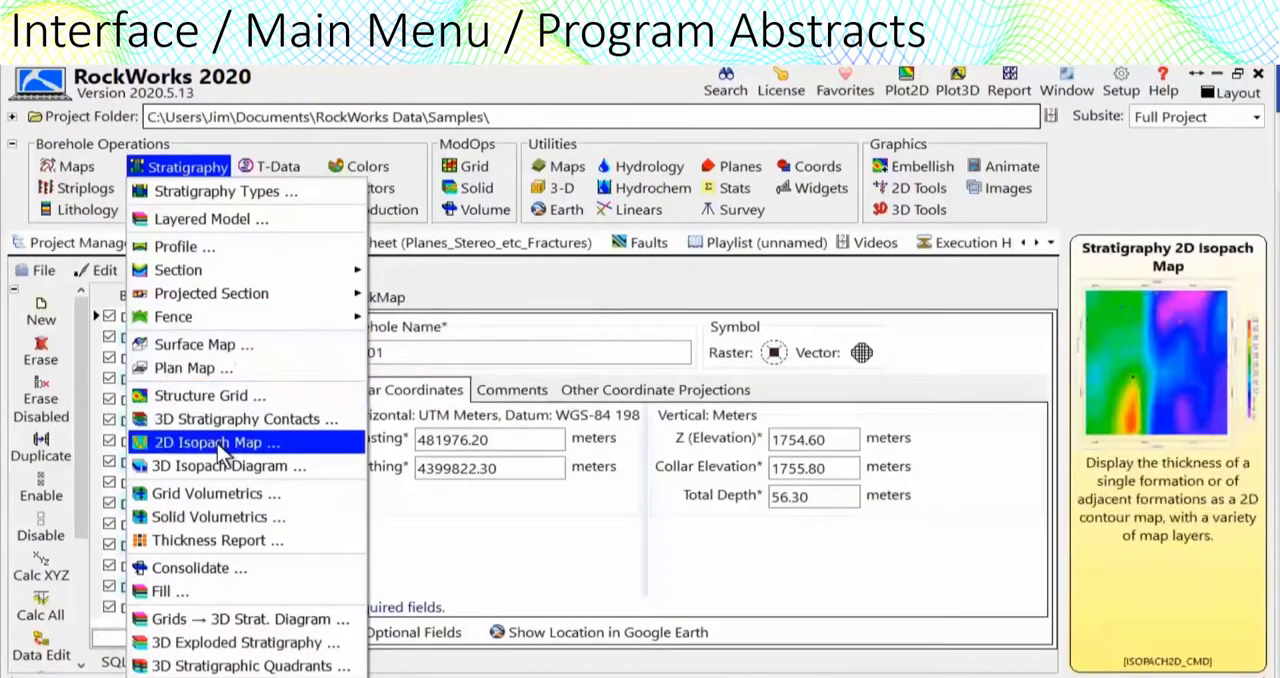
click(168, 188)
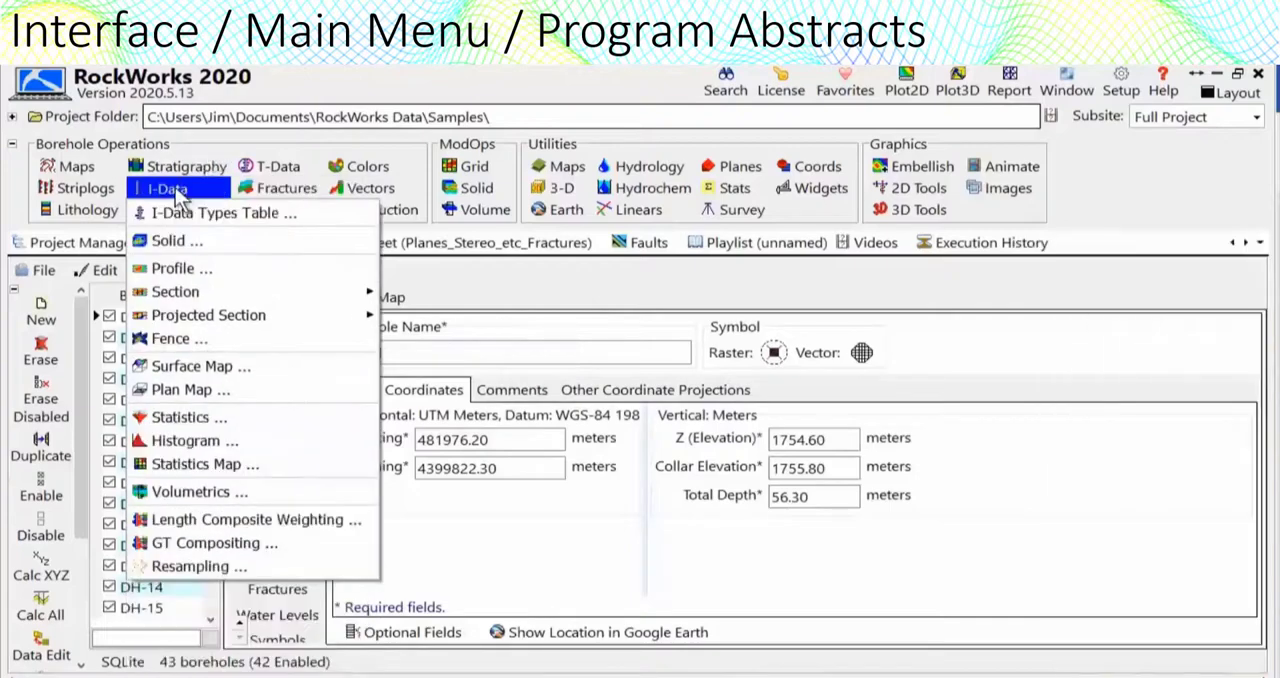
mouse_move(208, 316)
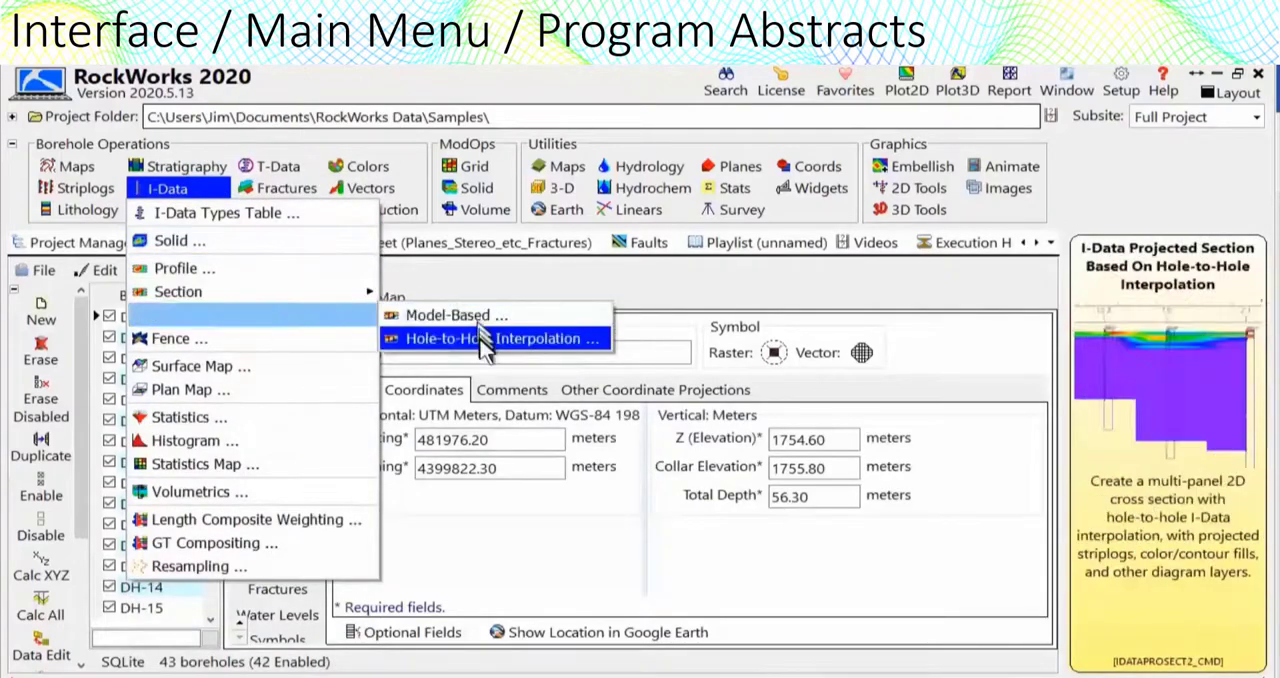
mouse_move(254, 520)
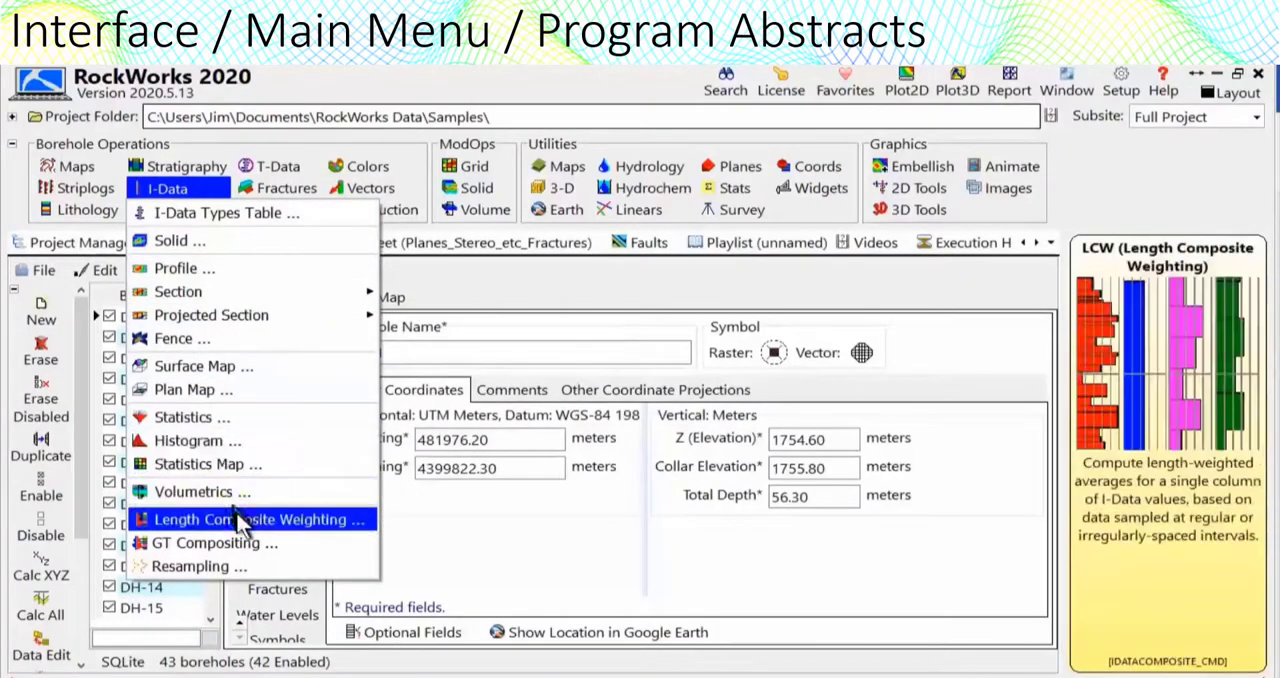
click(168, 208)
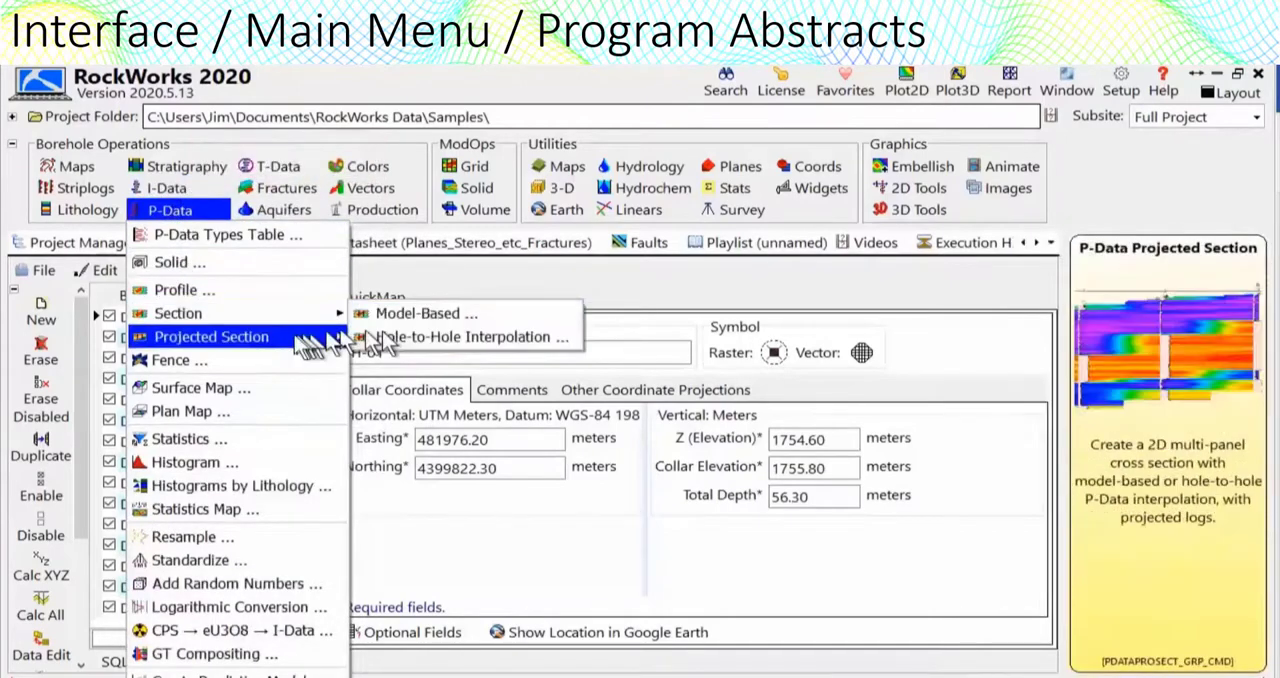
mouse_move(240, 484)
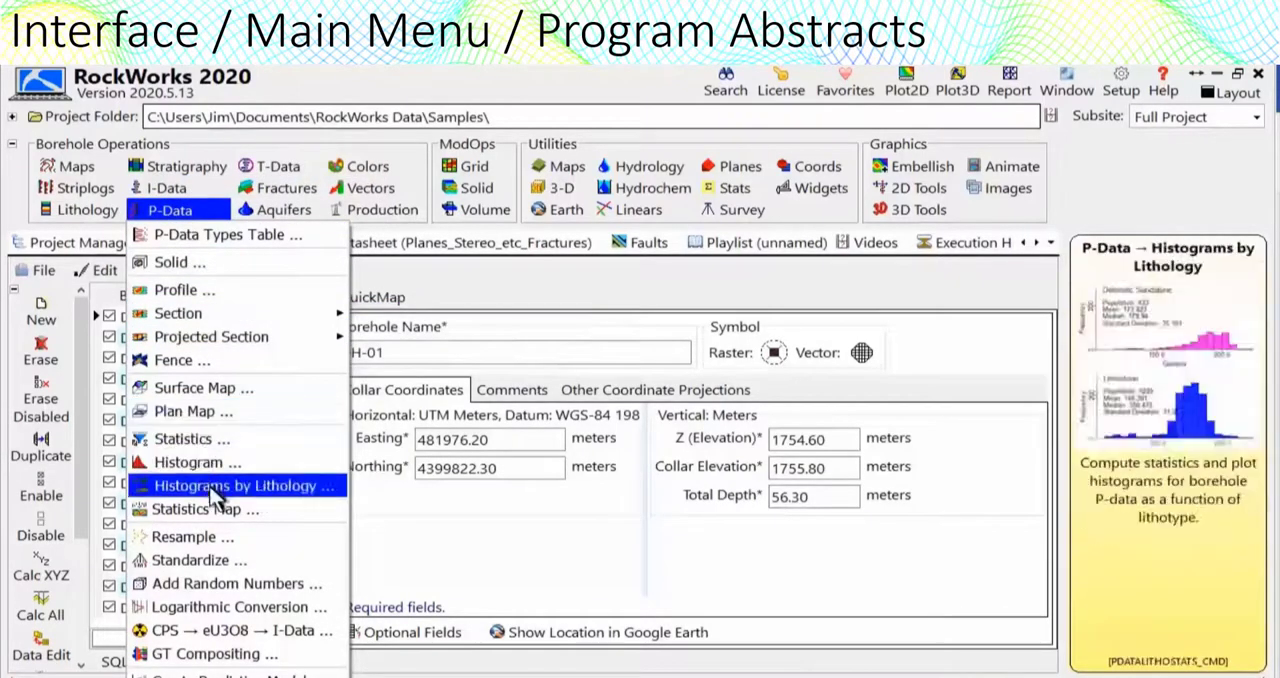
Step: Start the Time Graph Map program from the T-Data menu
click(280, 166)
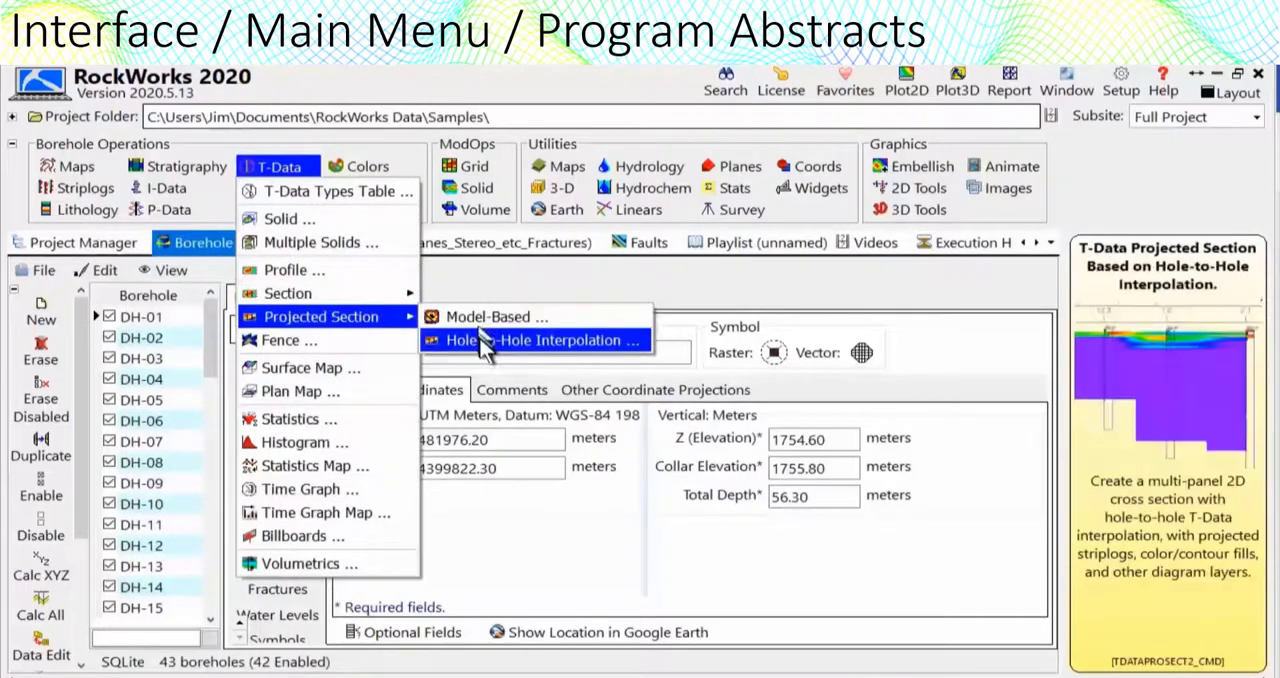
mouse_move(320, 512)
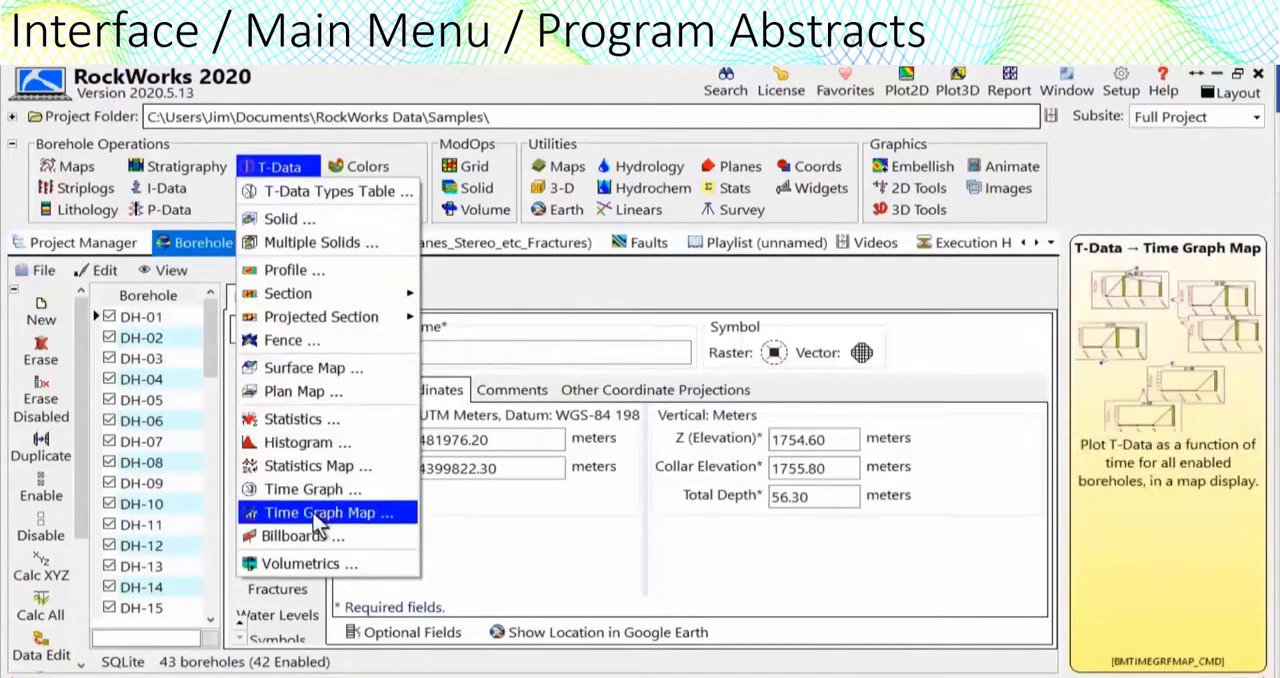
click(288, 188)
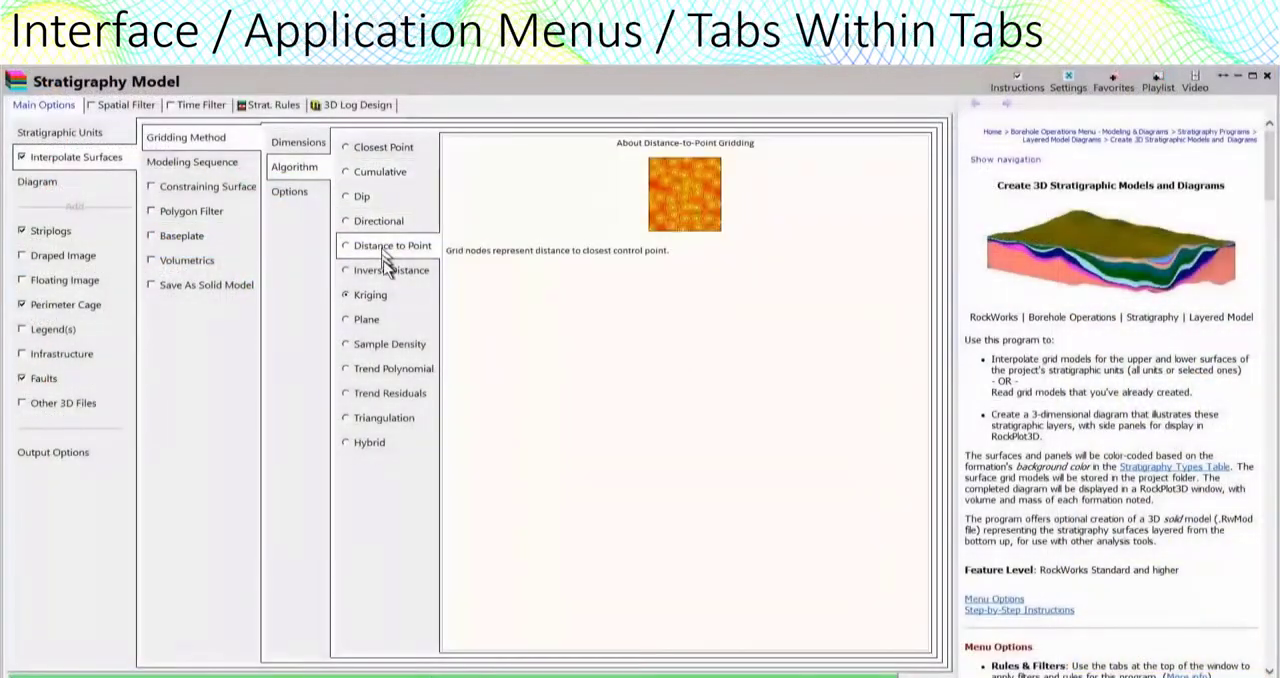
Step: Review the Stratigraphy Model's trend residuals, logarithmic and smoothing gridding settings
click(390, 392)
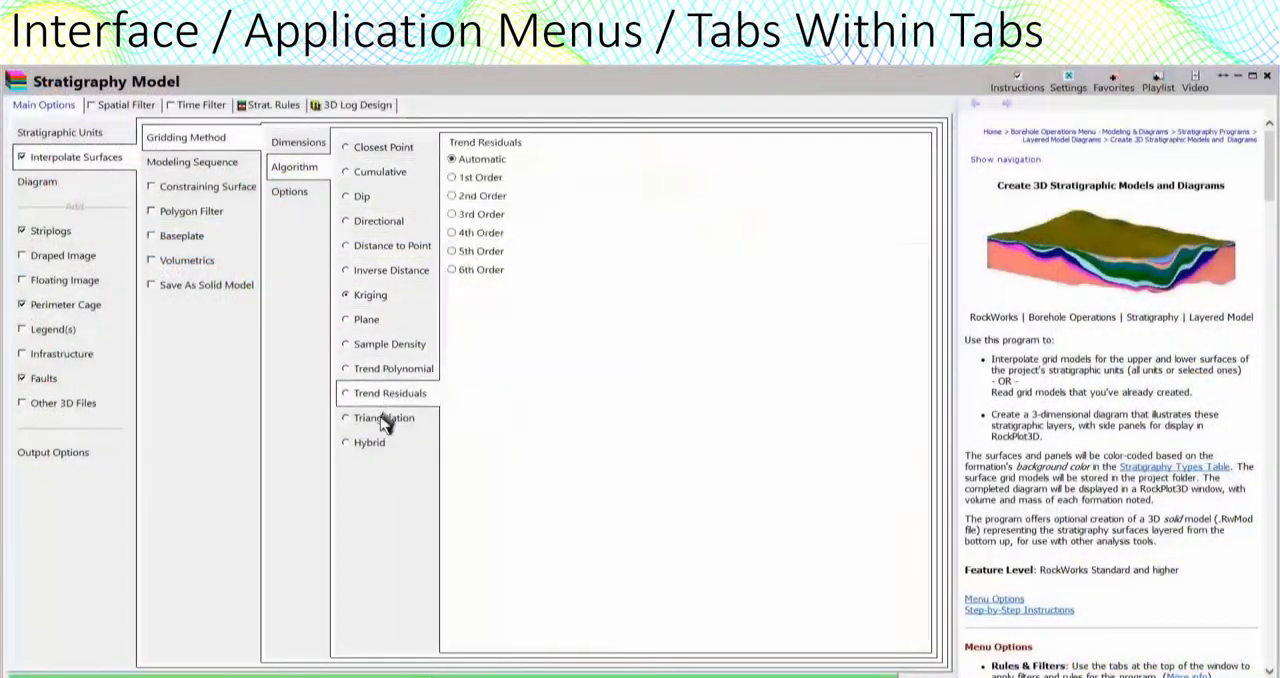
click(290, 190)
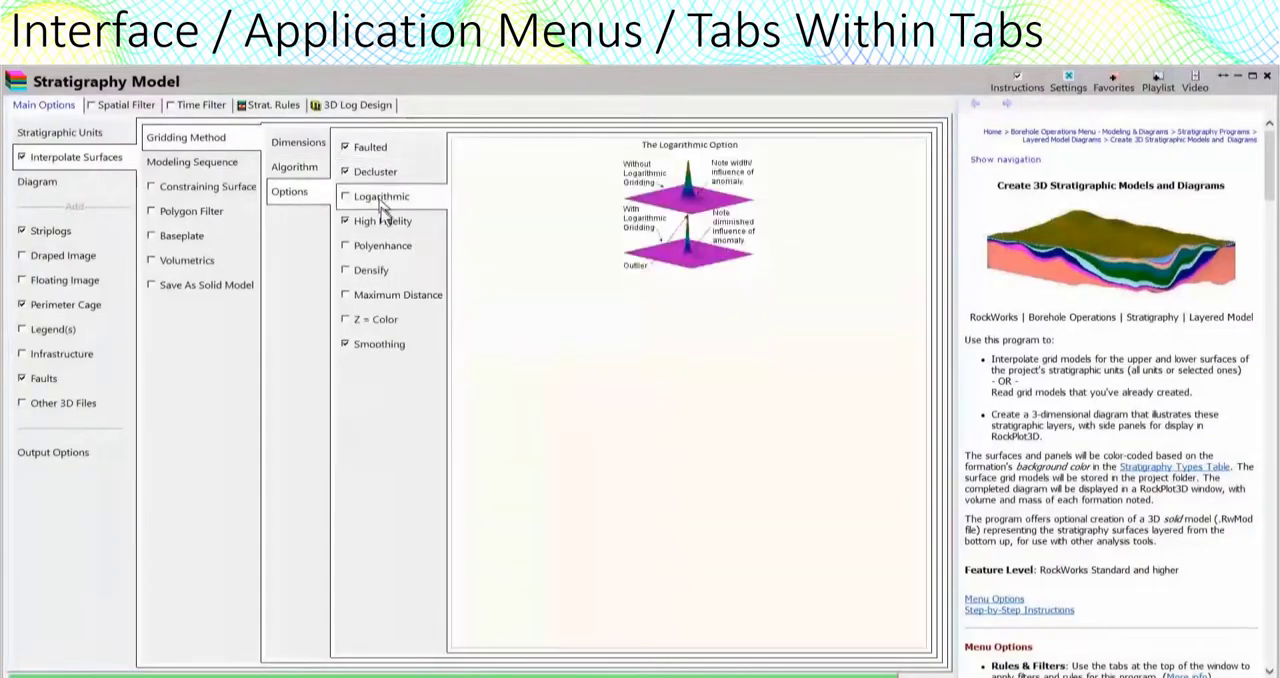
click(380, 344)
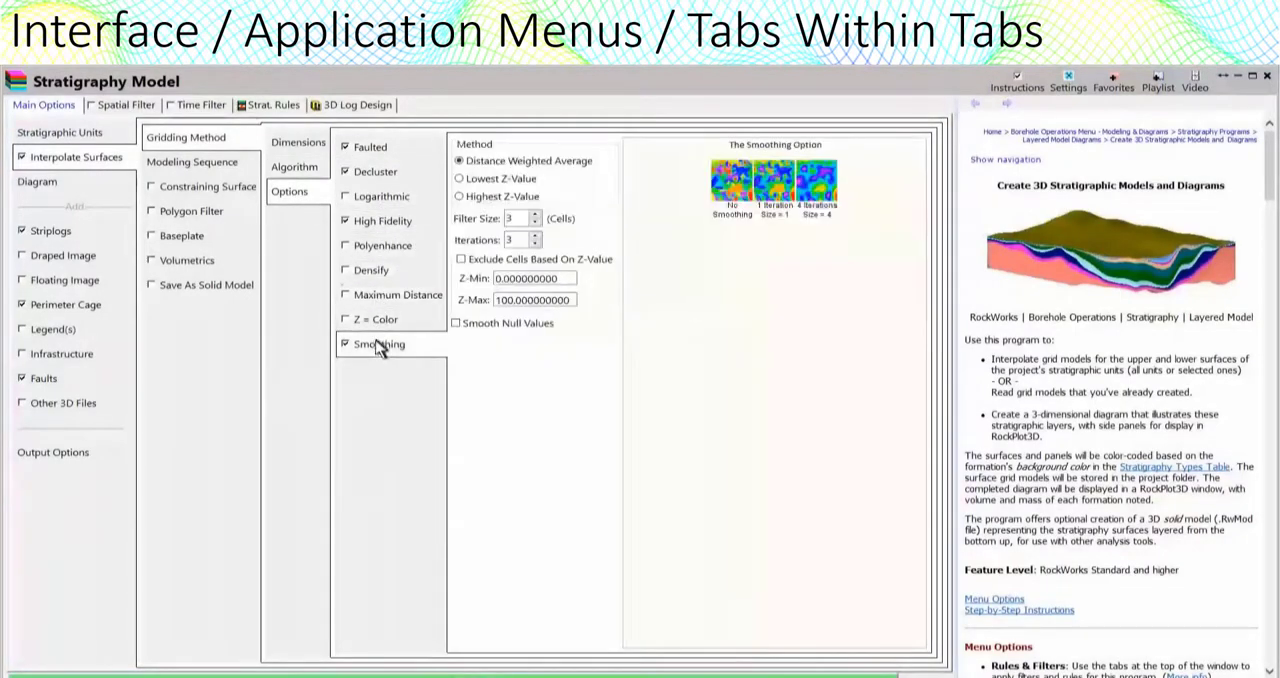
Step: Review the constraining surface and draped air-photo settings, then start 2D Striplog Profile
click(208, 186)
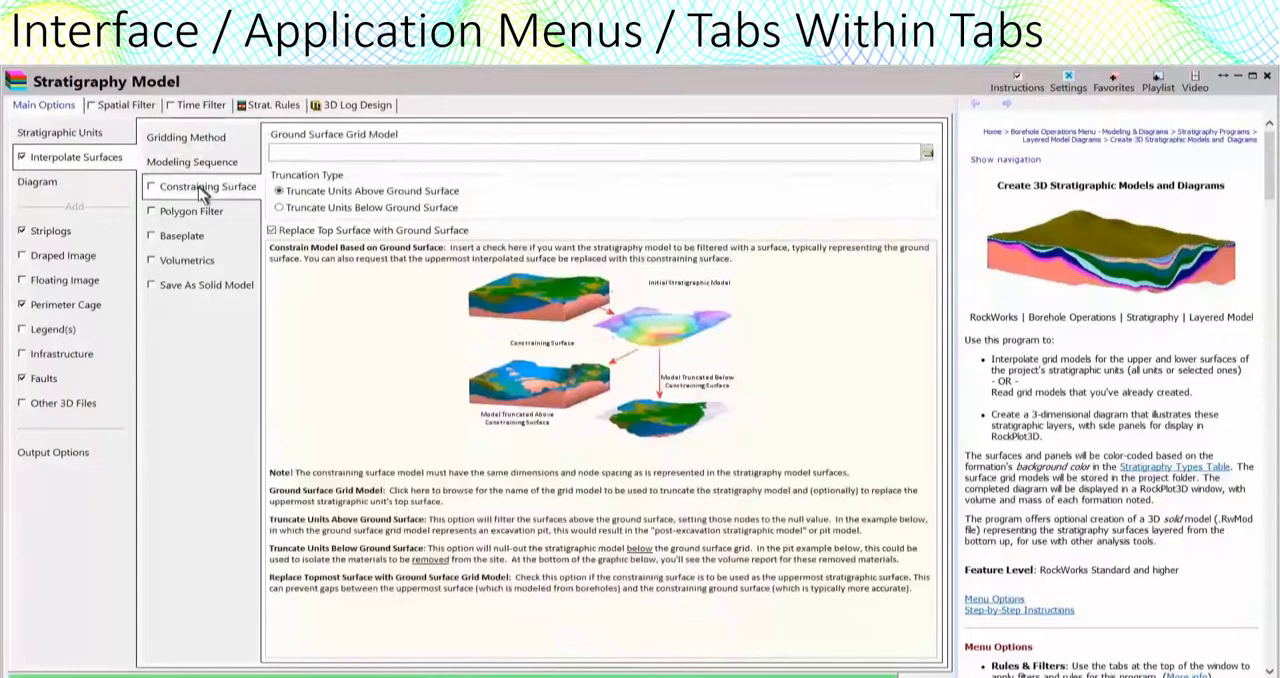
click(188, 260)
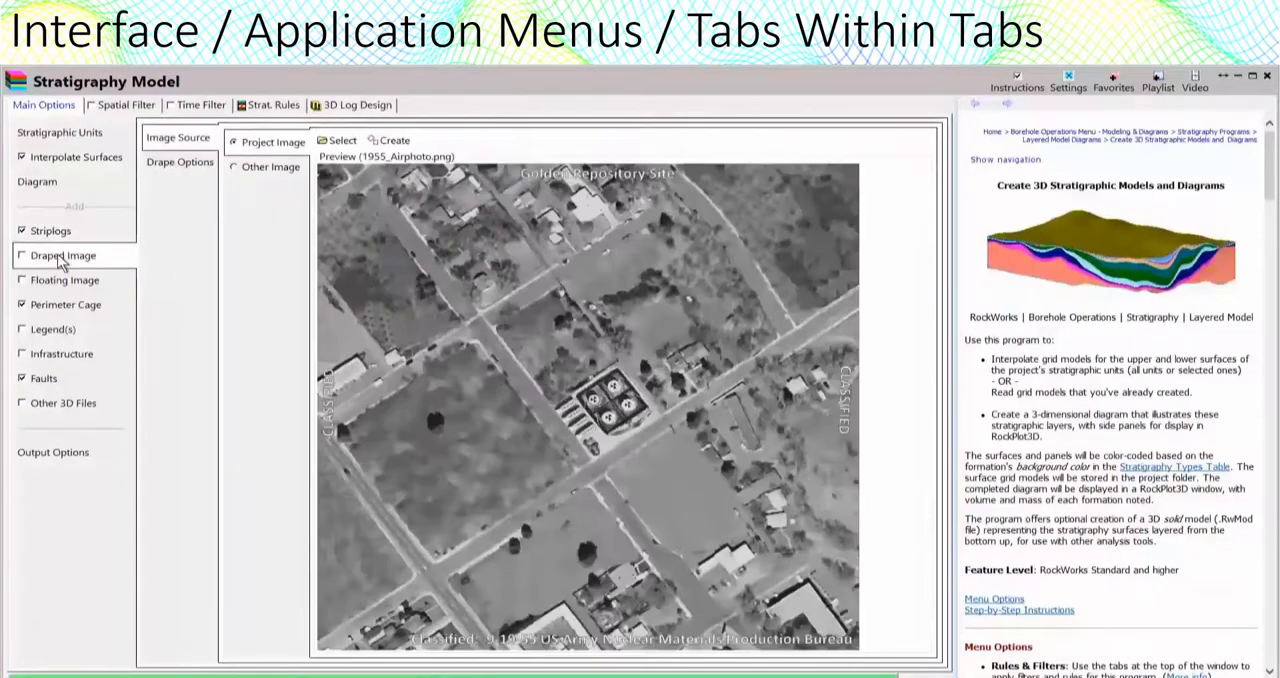
click(180, 162)
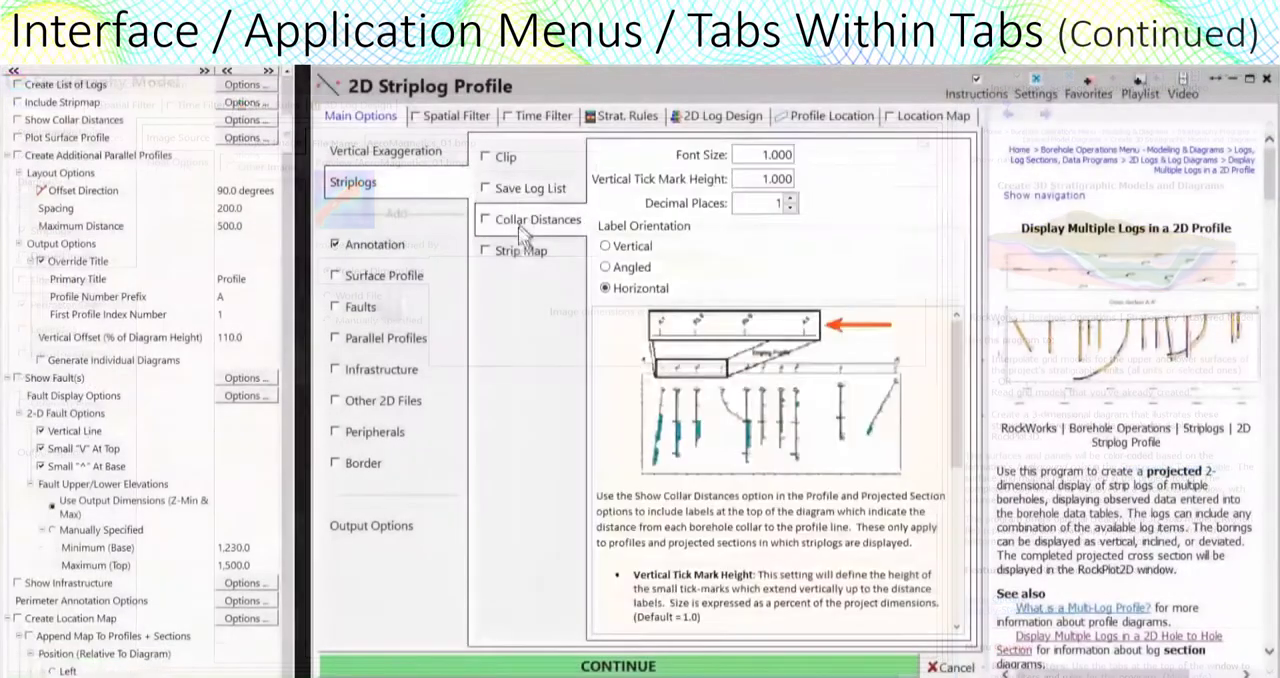
Step: Review the profile's Annotation, Other 2D Files and Peripherals layout settings before starting Solid Model
click(520, 250)
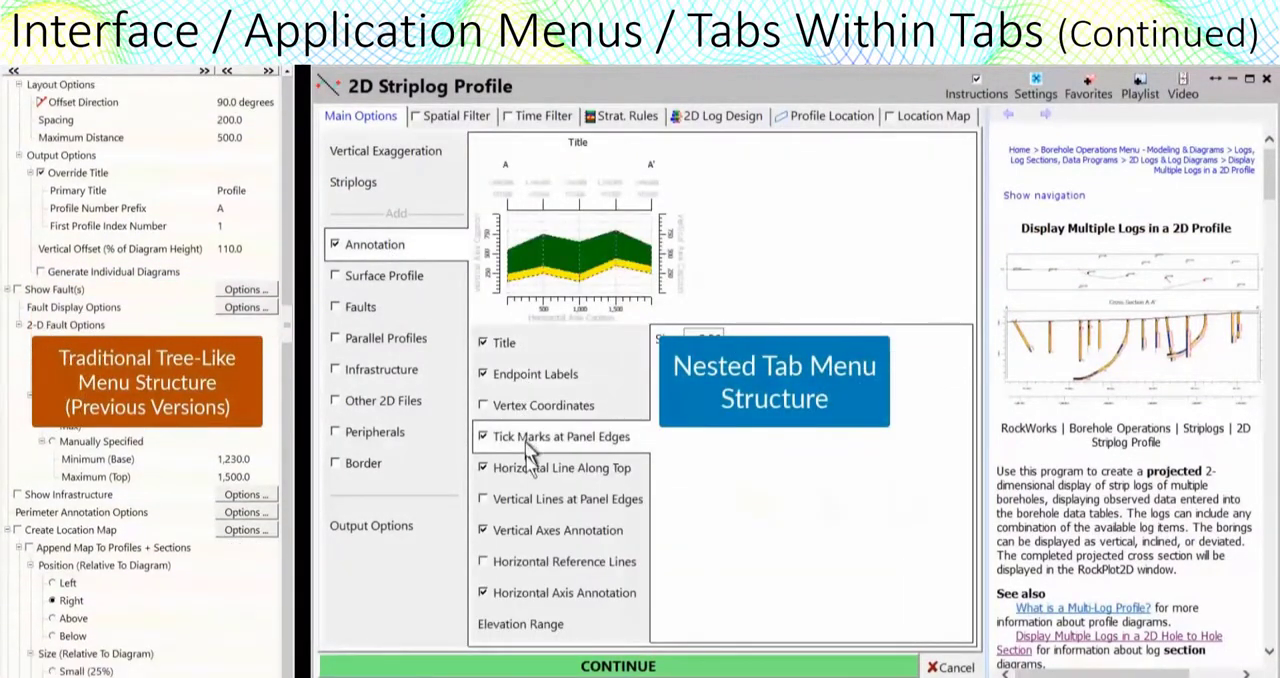
click(384, 276)
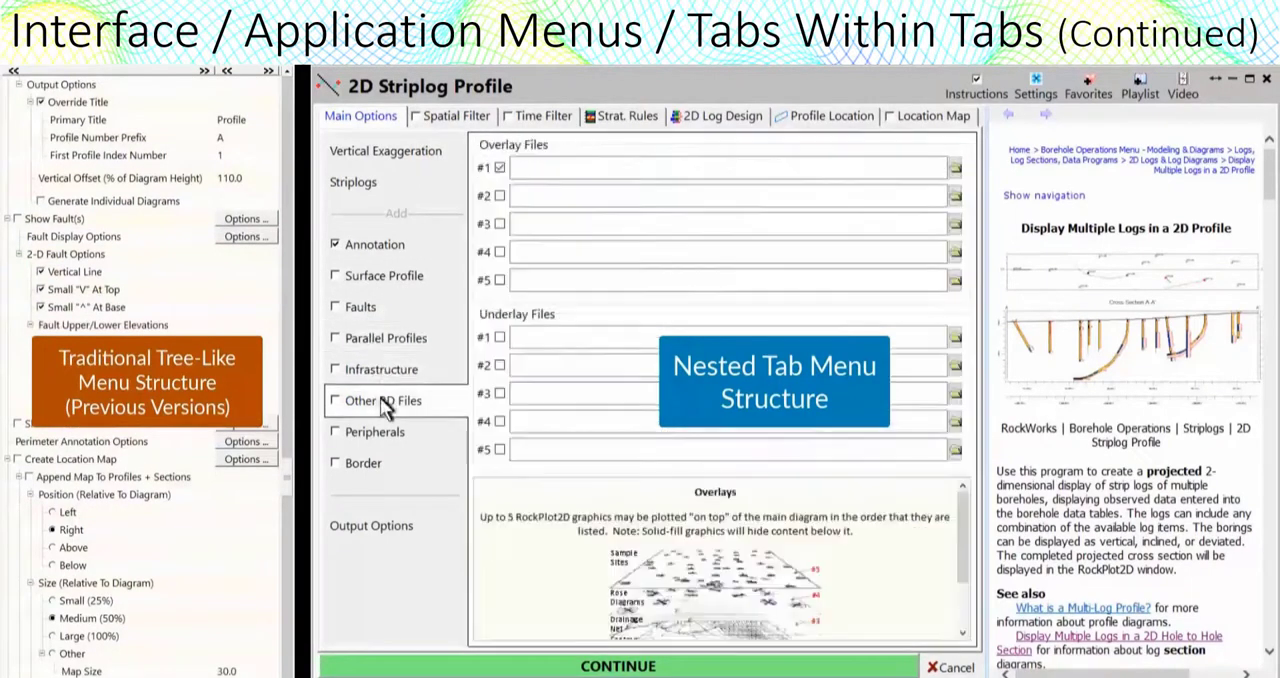
click(376, 432)
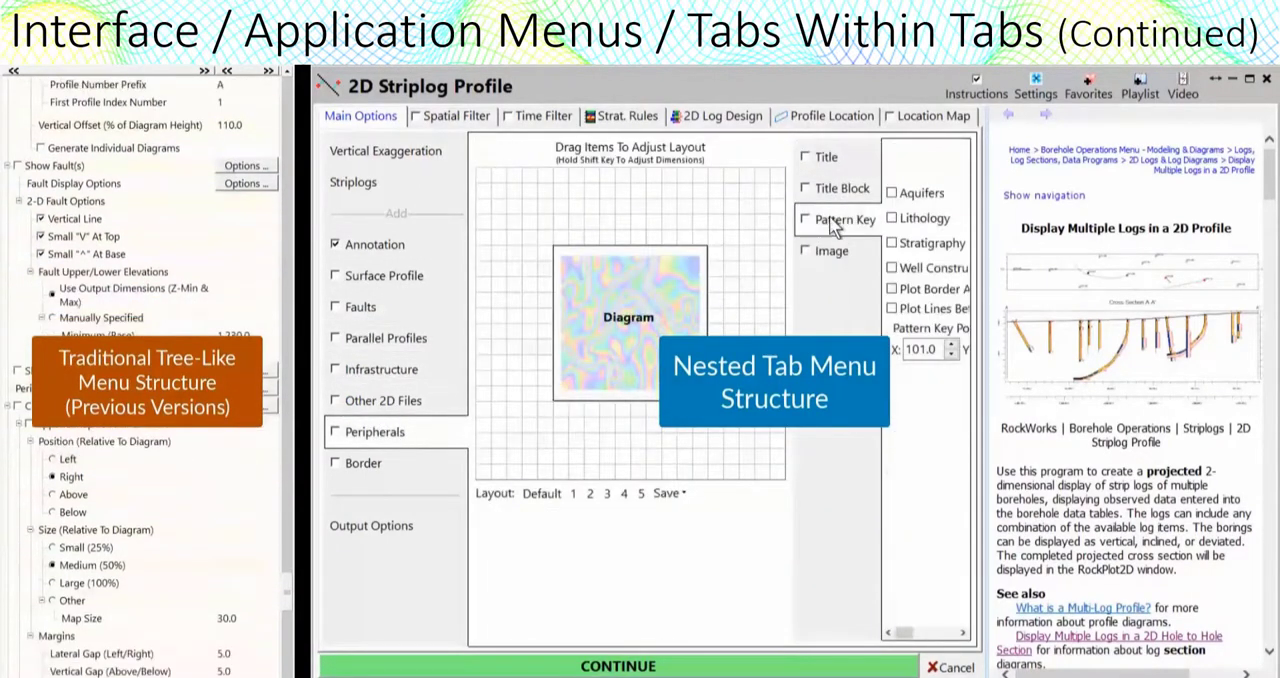
click(372, 524)
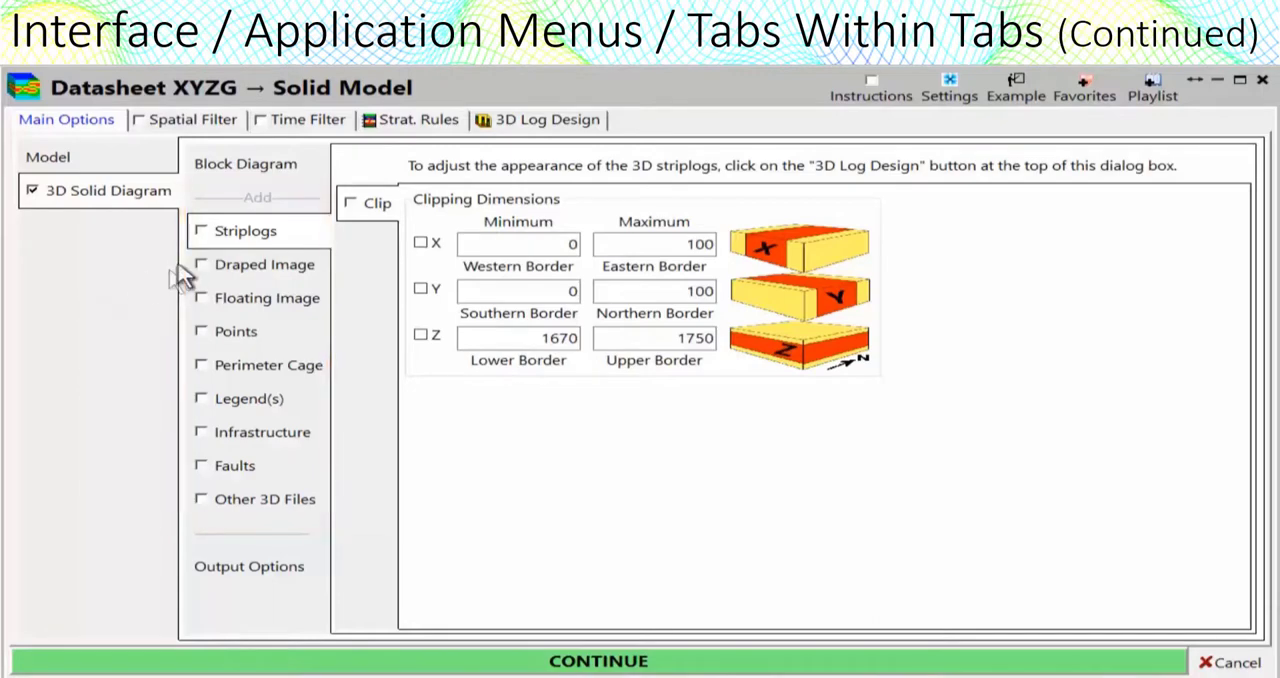
Step: Tick Striplogs, Draped Image, Floating Image, Perimeter Cage, Legends, Infrastructure and Faults layers
click(200, 230)
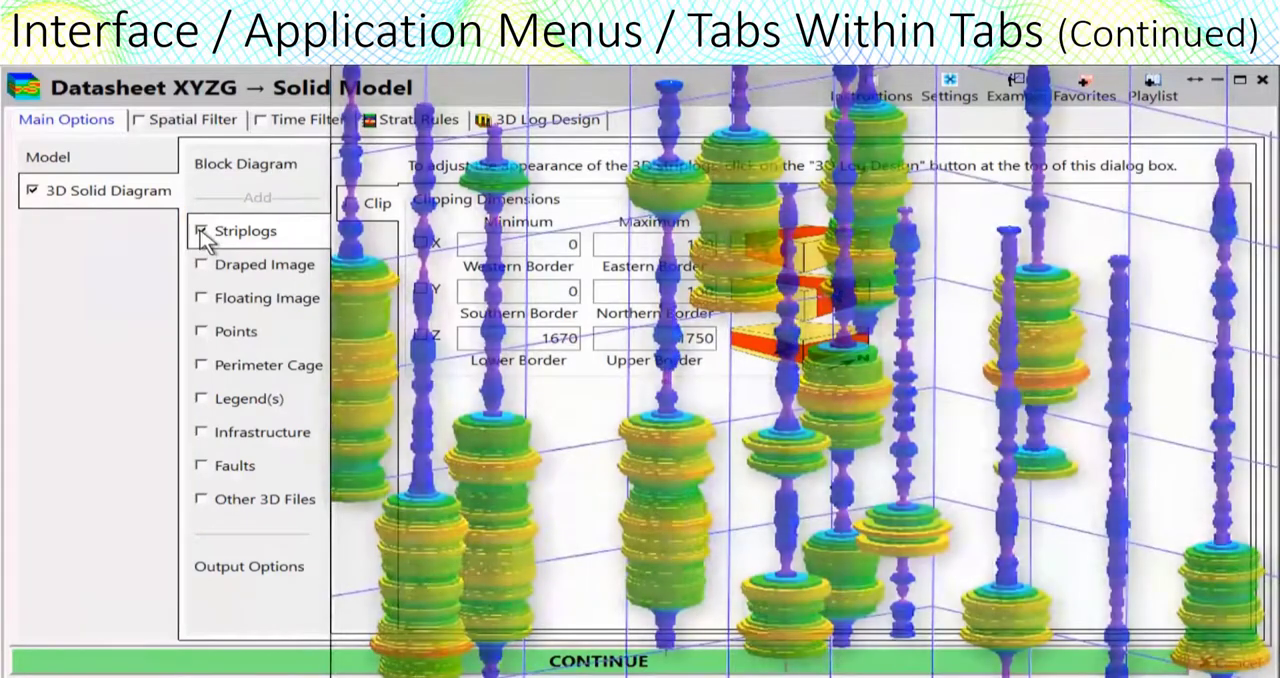
click(200, 264)
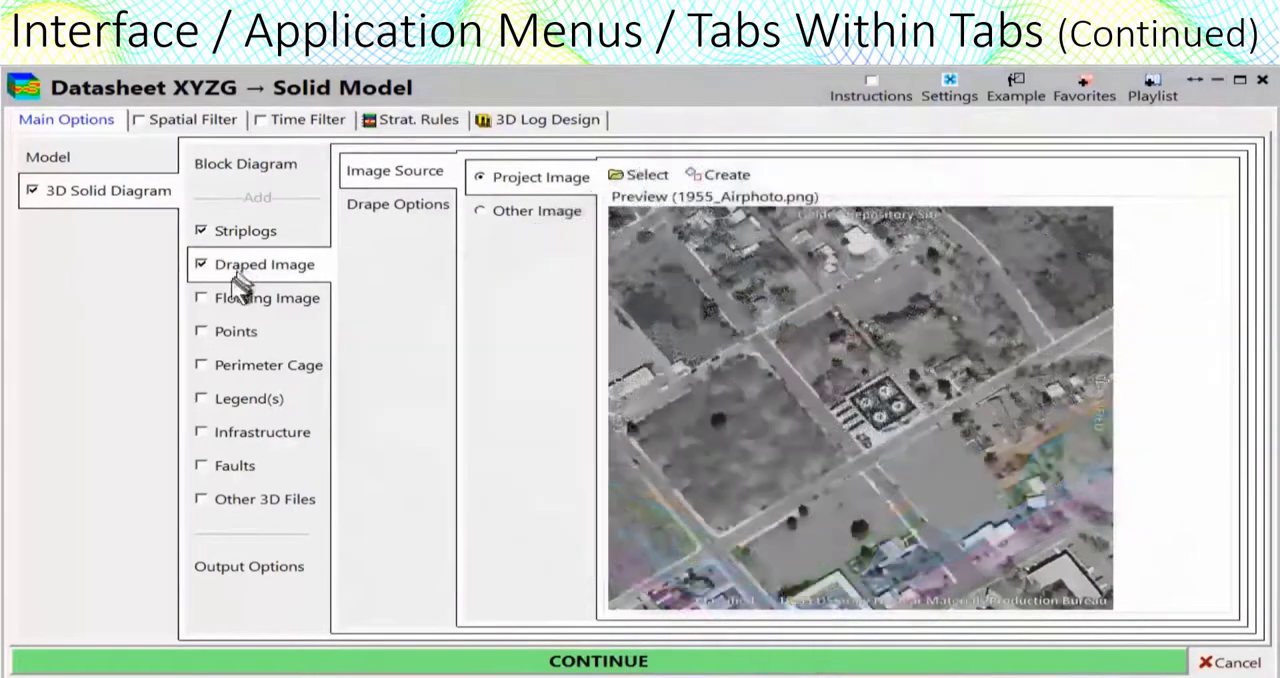
click(200, 296)
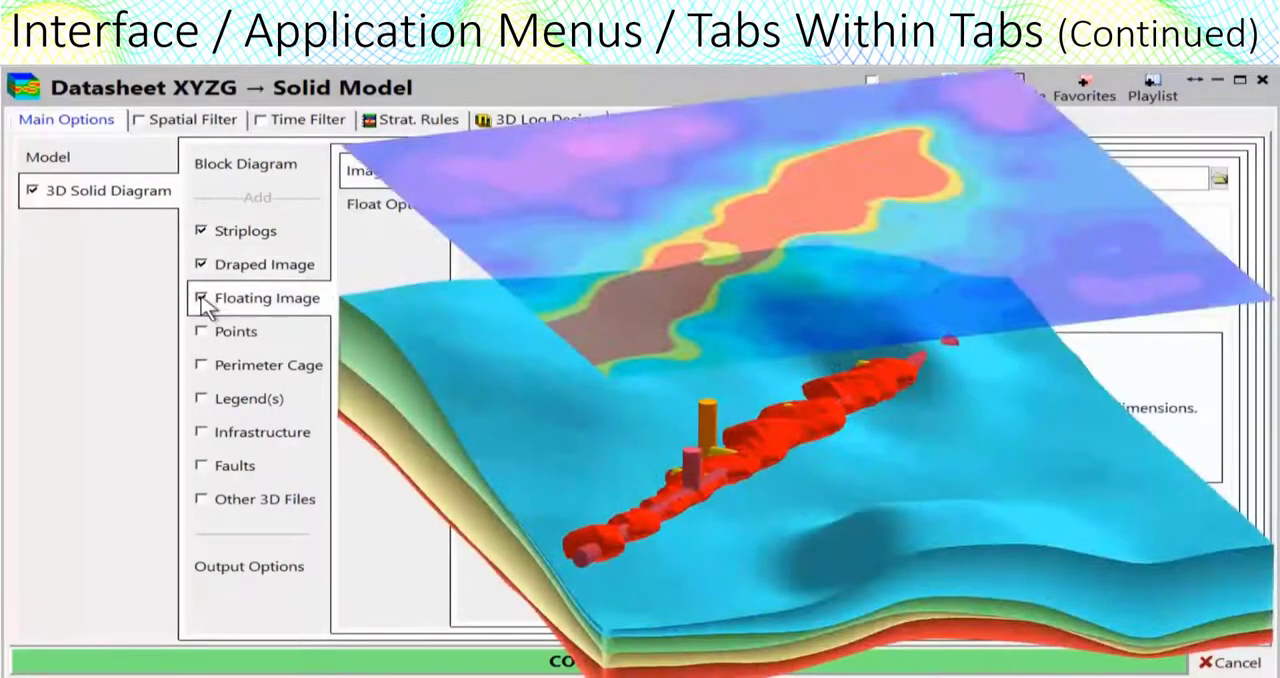
click(200, 332)
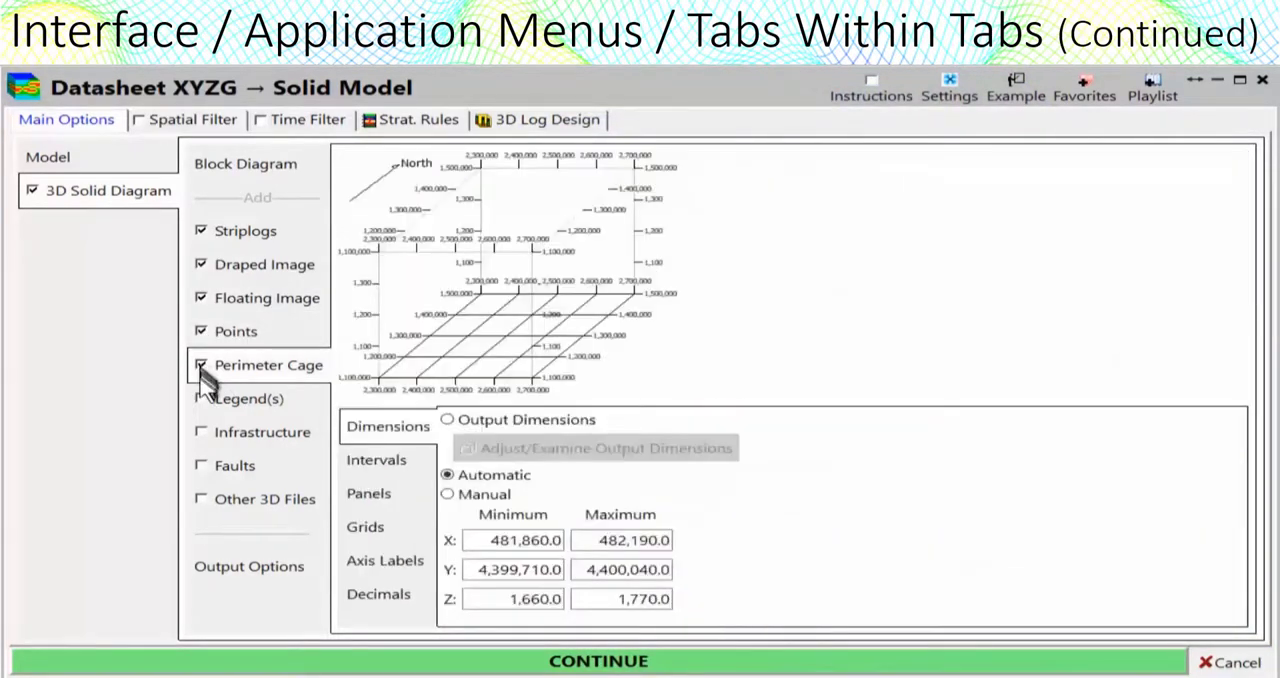
click(200, 432)
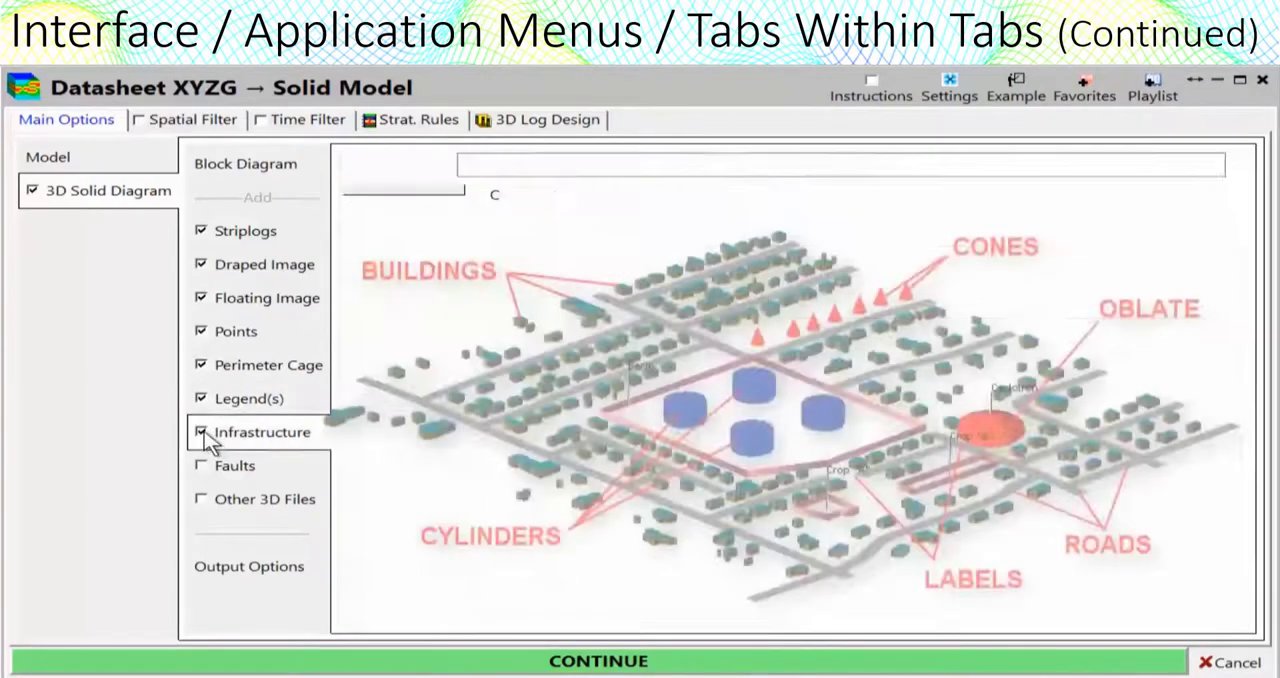
click(204, 432)
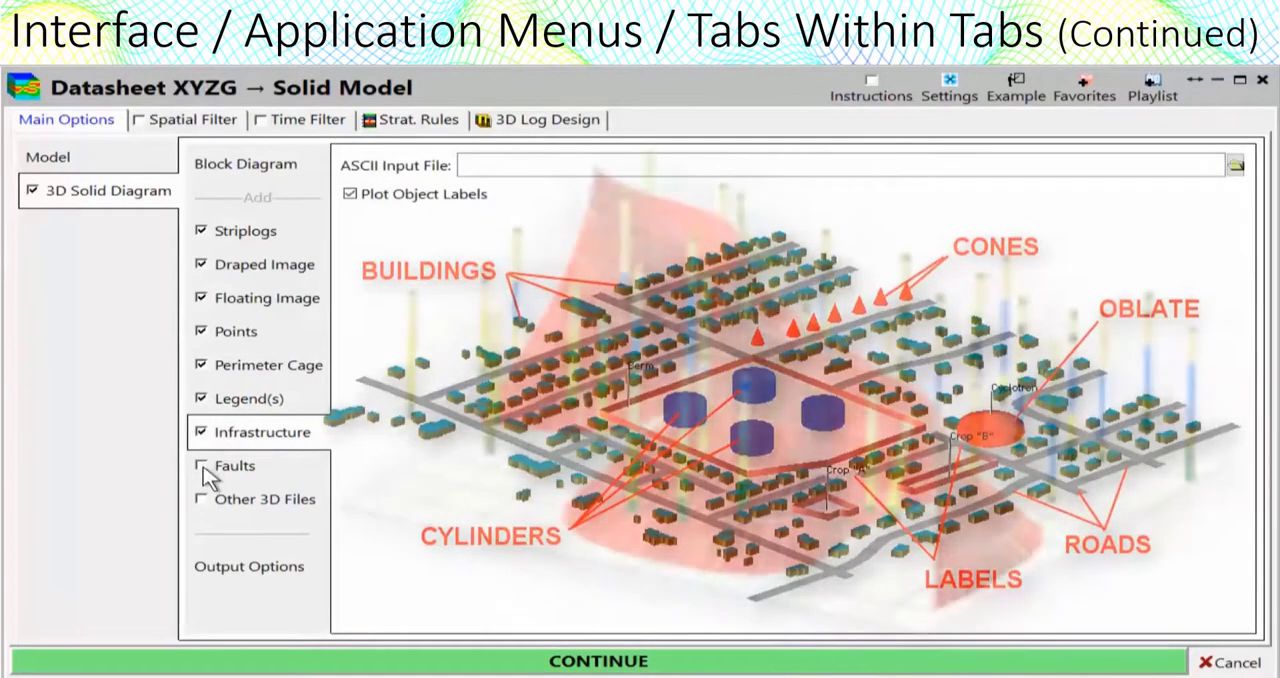
click(200, 464)
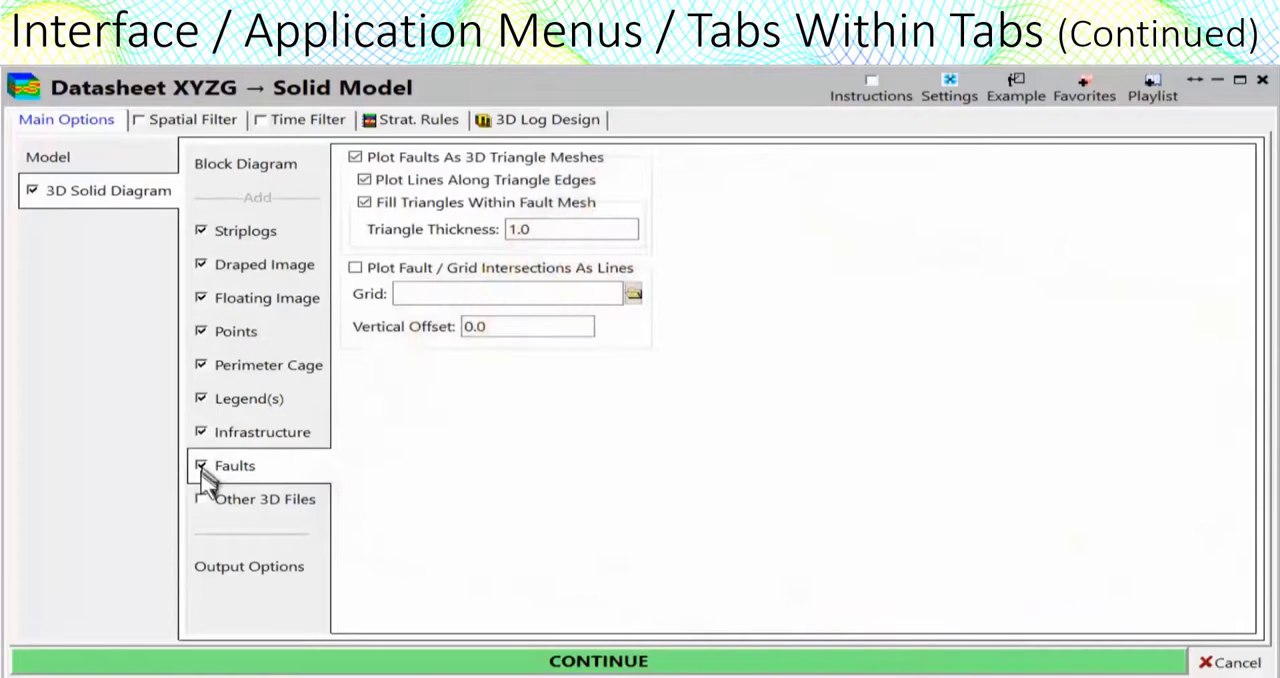
click(264, 500)
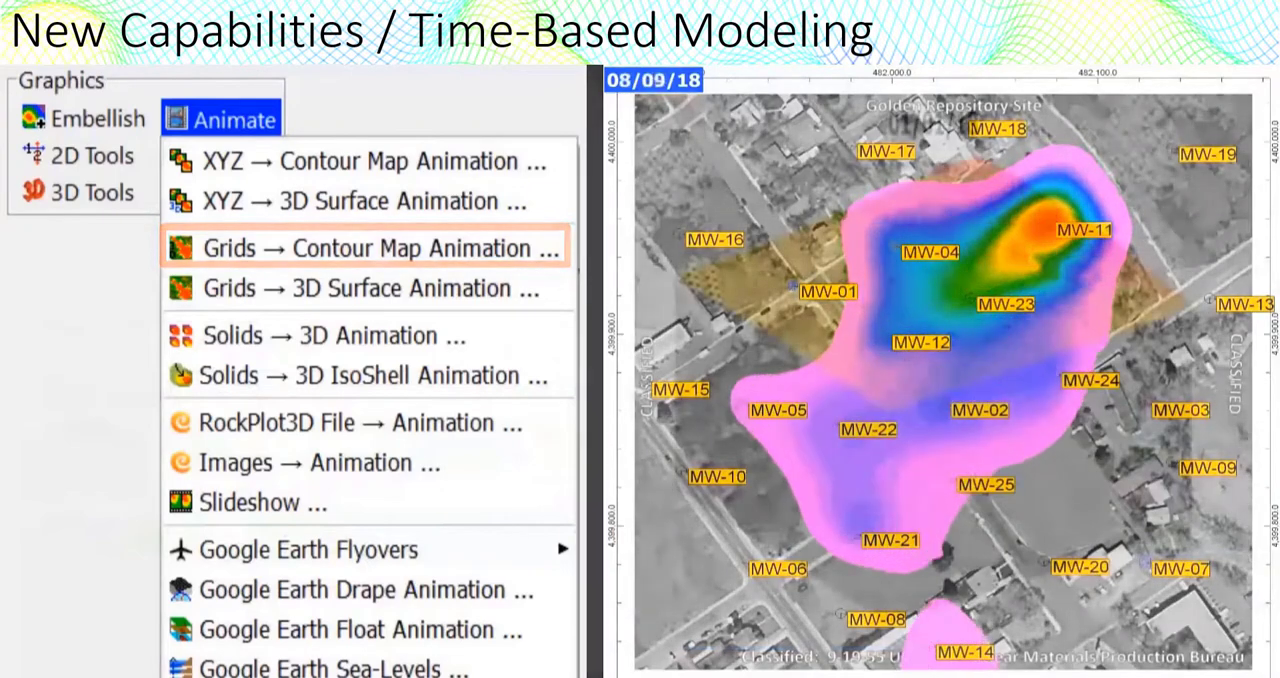
Step: Start the Contour Map Animation program from Animate > Grids
click(368, 288)
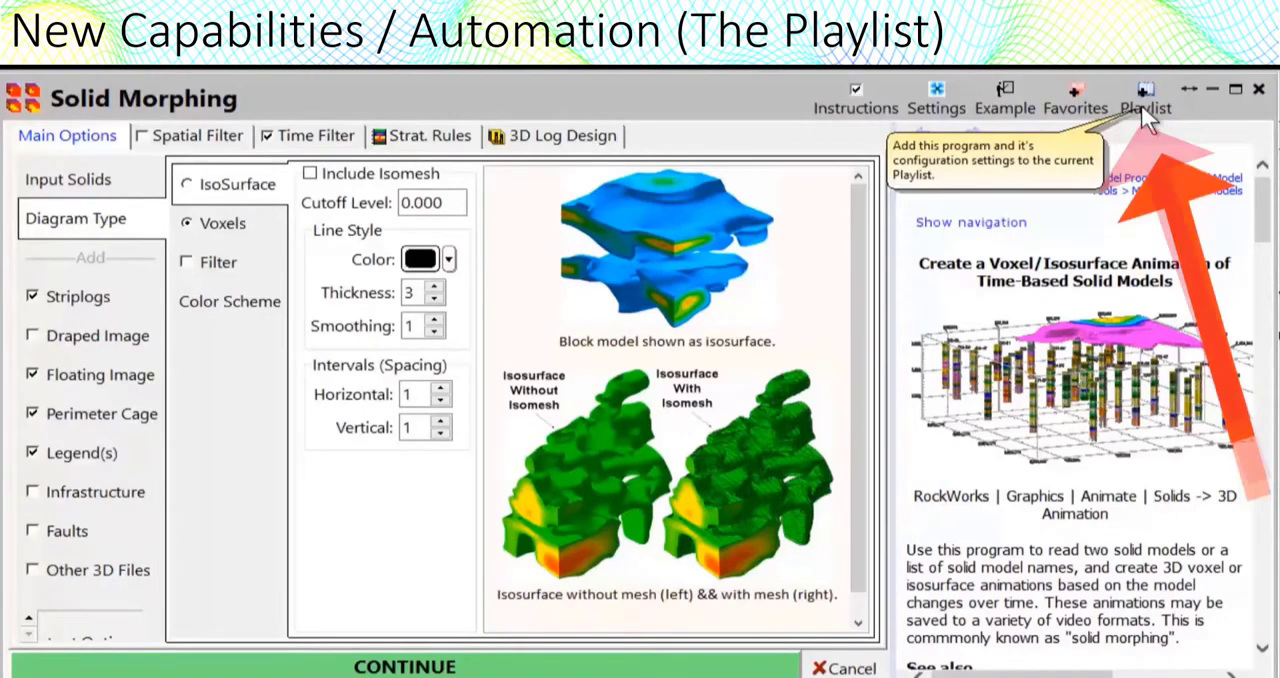
Step: Add Solid Morphing to the playlist titled 'Create 3D Animation Depicting TCE "Blob" Migration'
click(1144, 96)
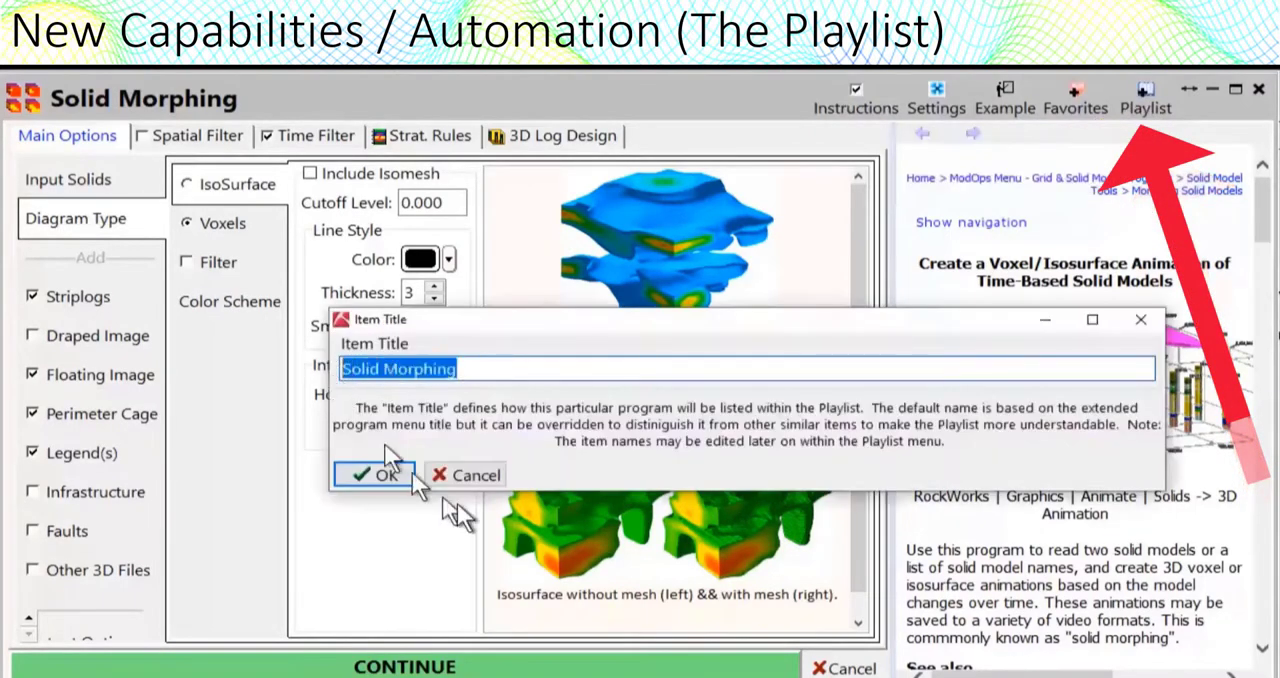
text(Create)
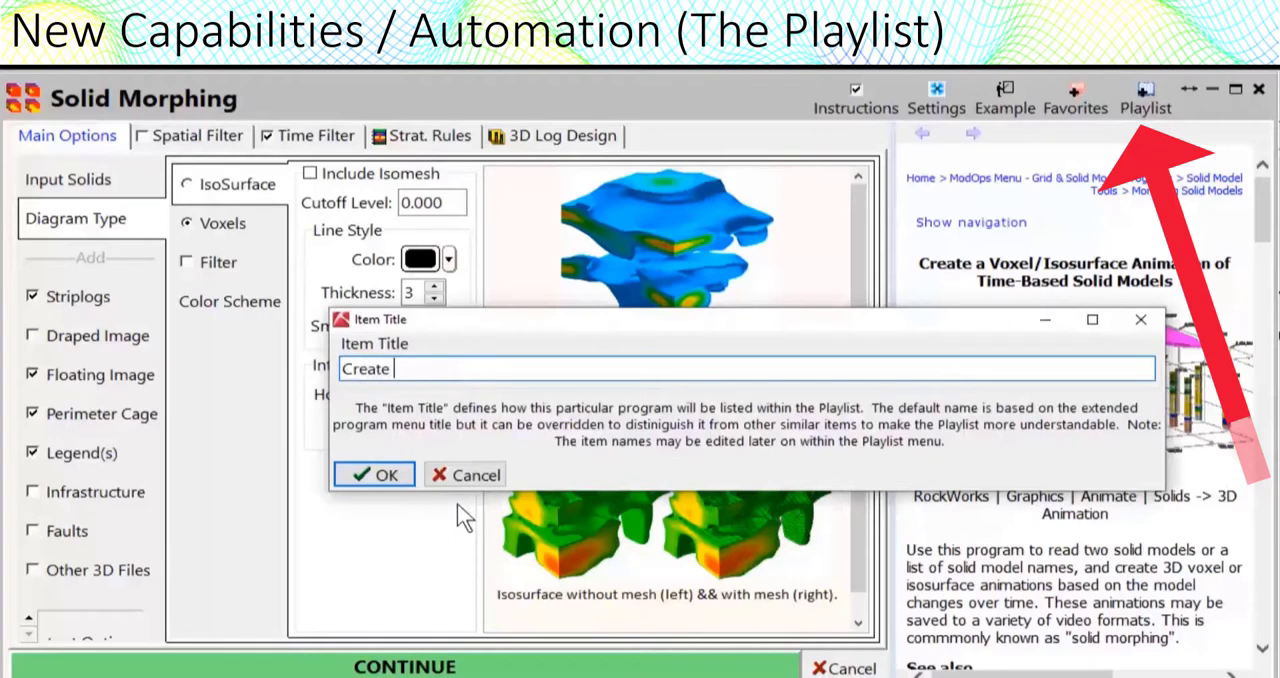
text(3D Animation Depicting TCE)
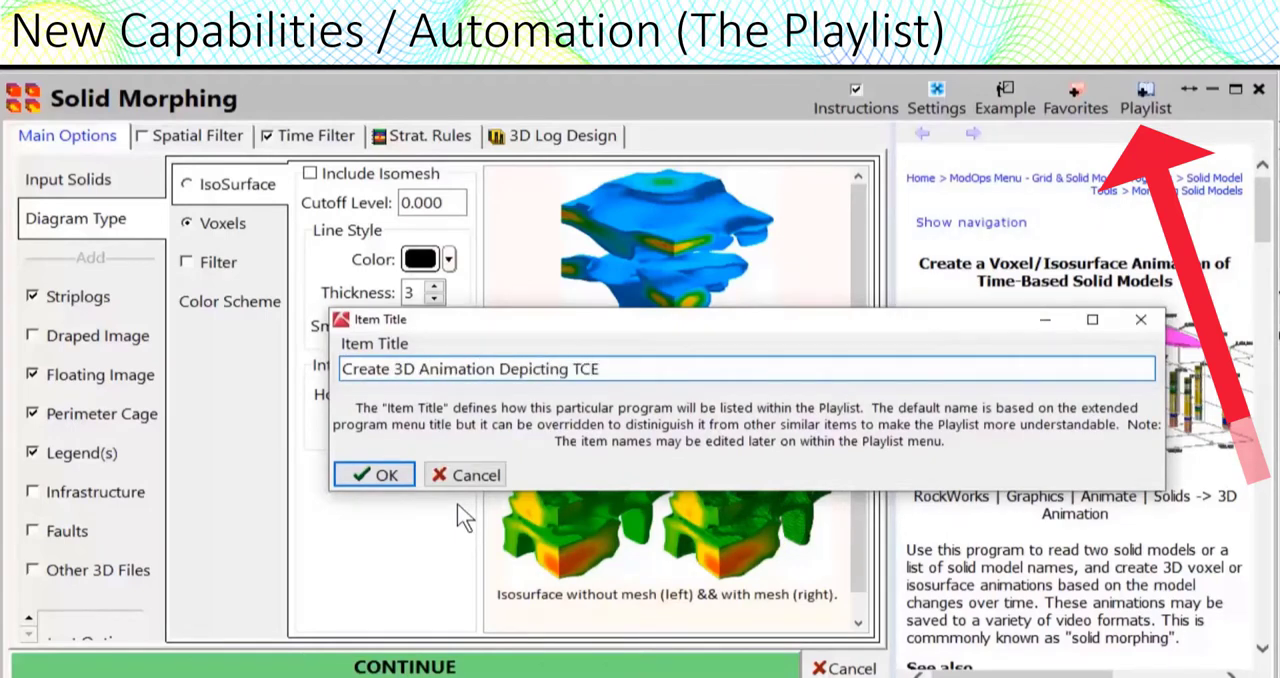
text("Blob" Migration)
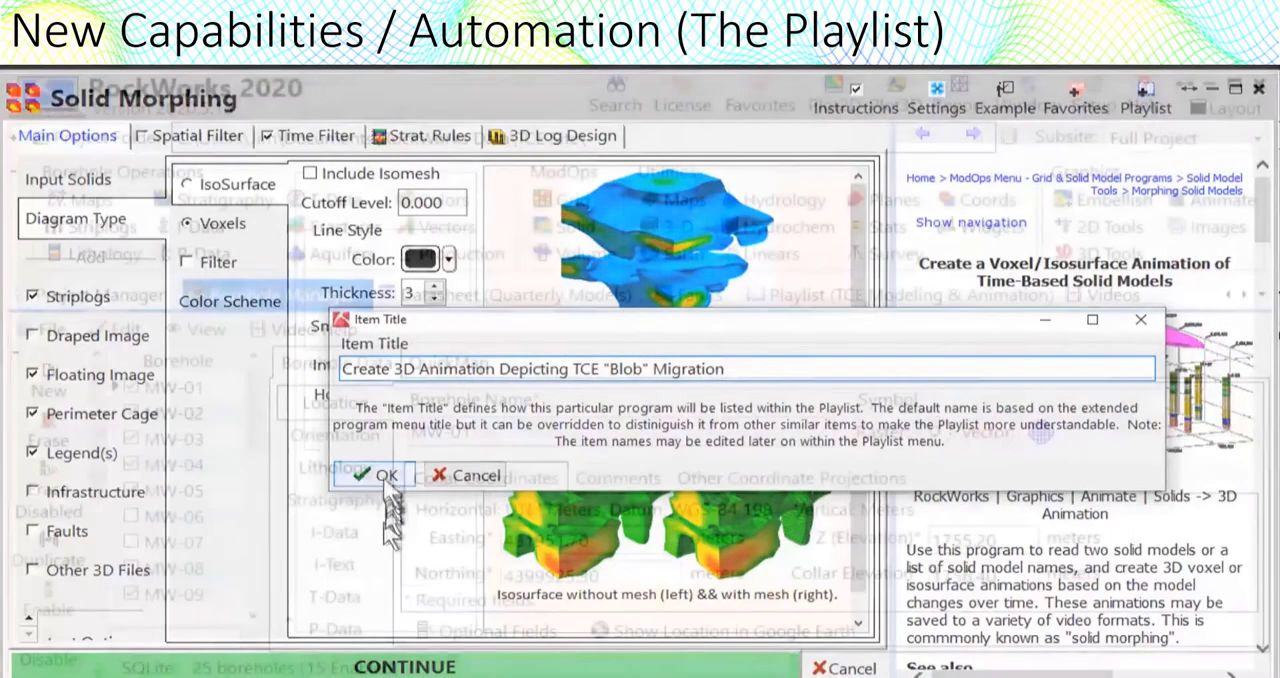
click(380, 474)
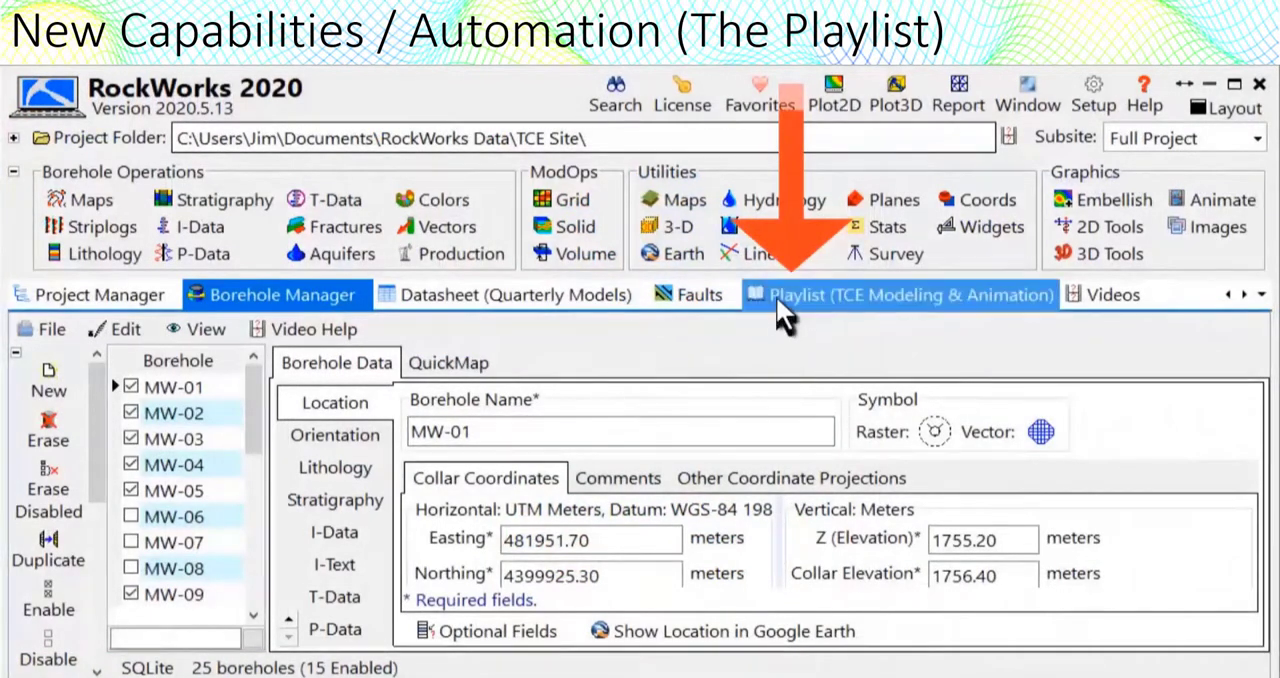
Step: Switch to the TCE Modeling & Animation playlist and bring up its Add menu of special items
click(898, 294)
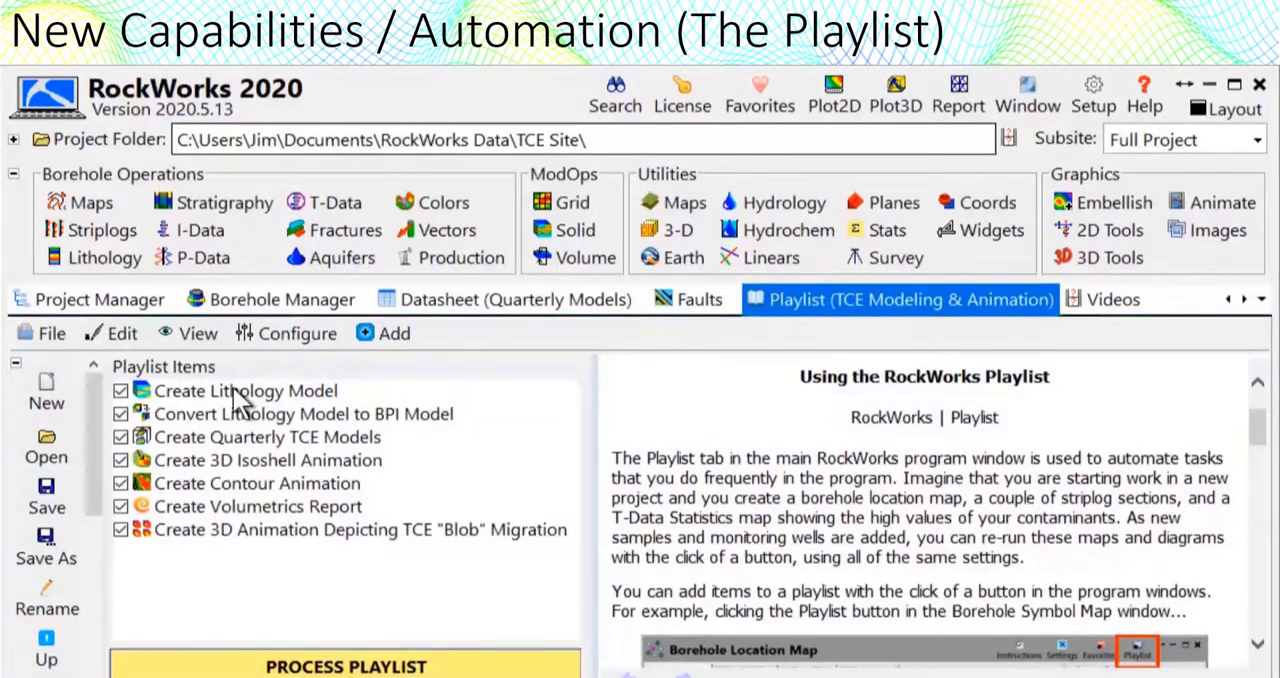
double_click(246, 390)
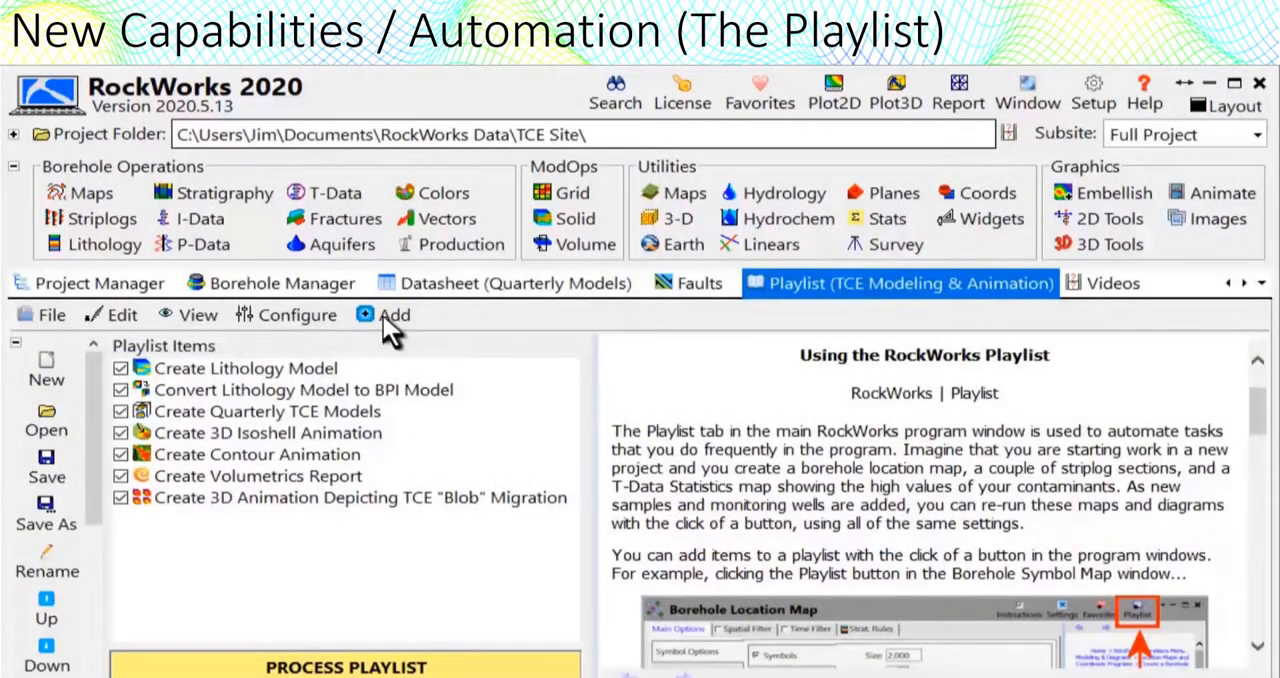
click(388, 316)
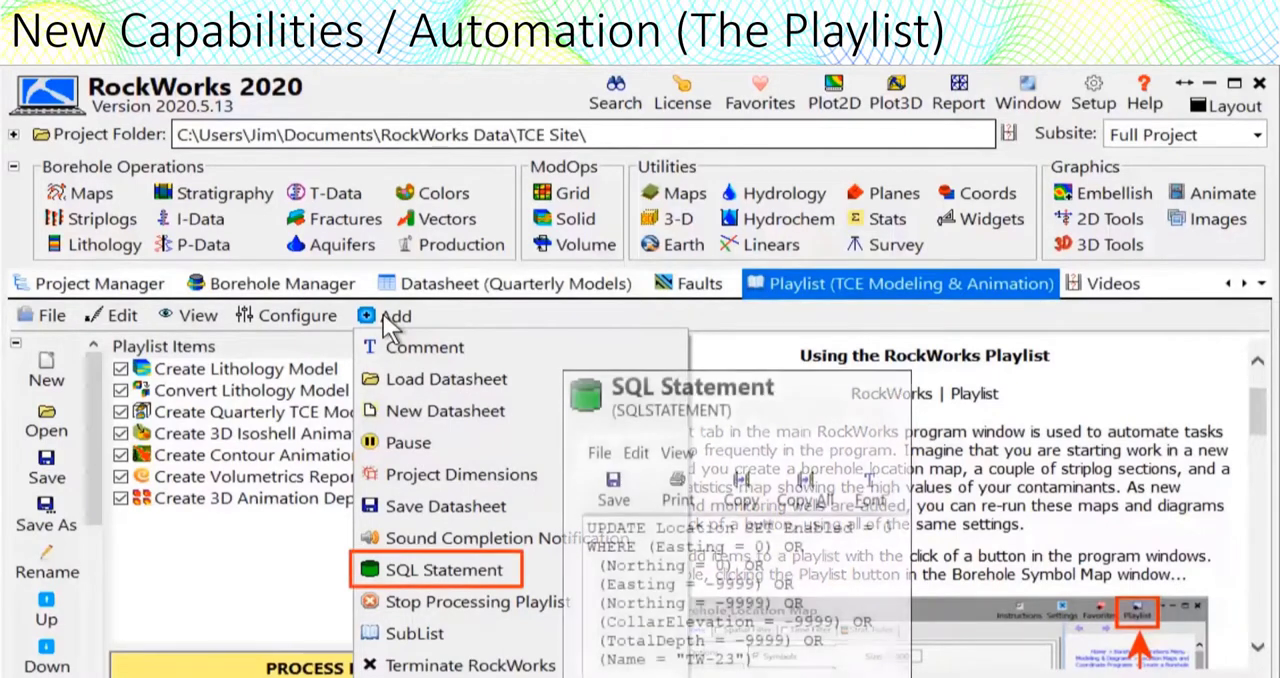